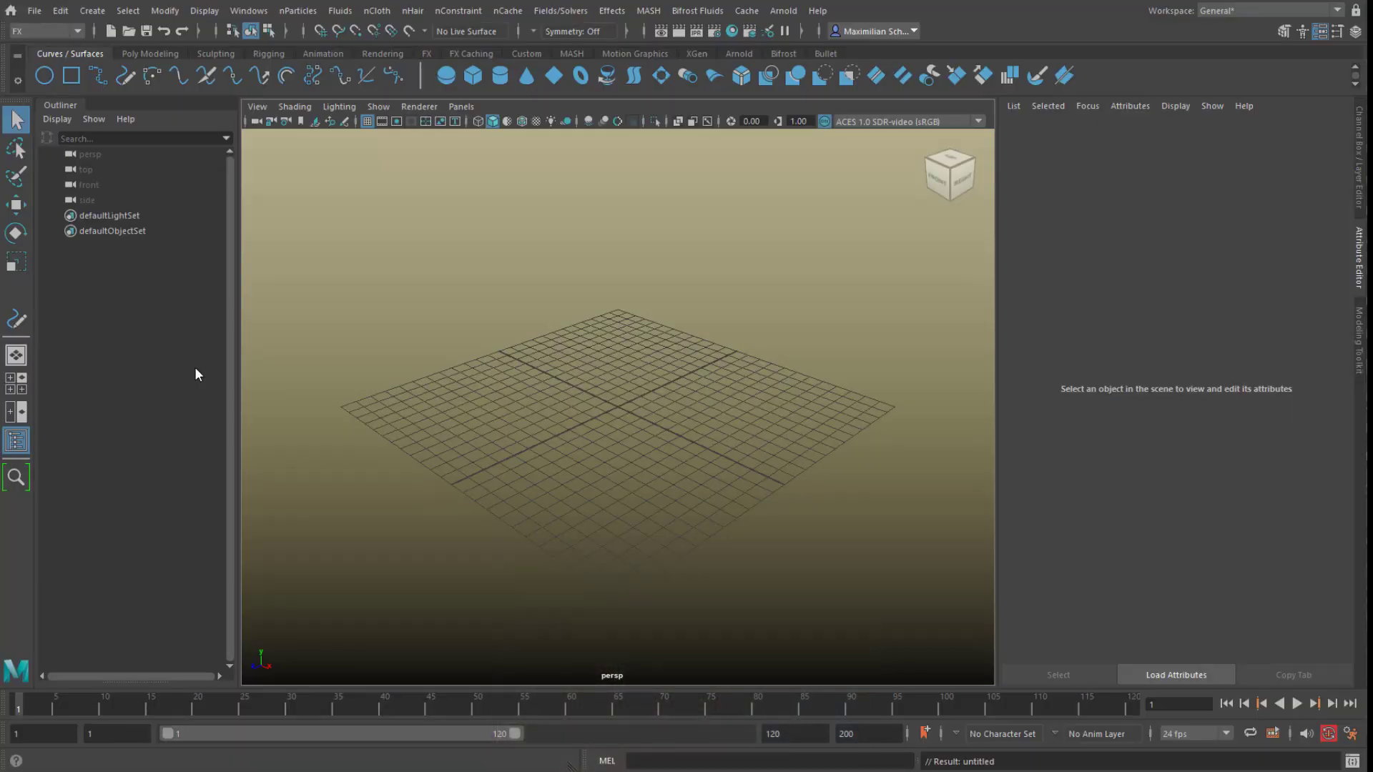
pyautogui.moveTo(178, 272)
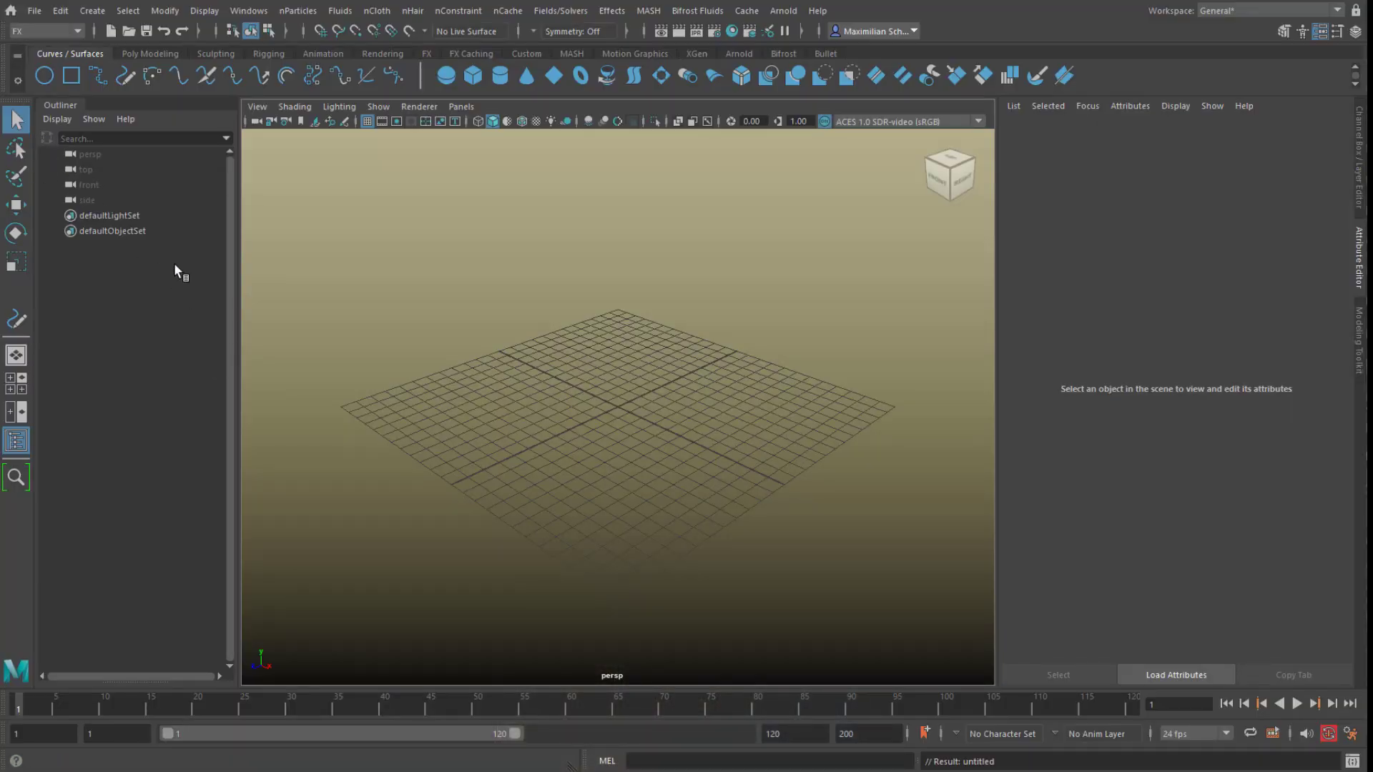
pyautogui.moveTo(143, 296)
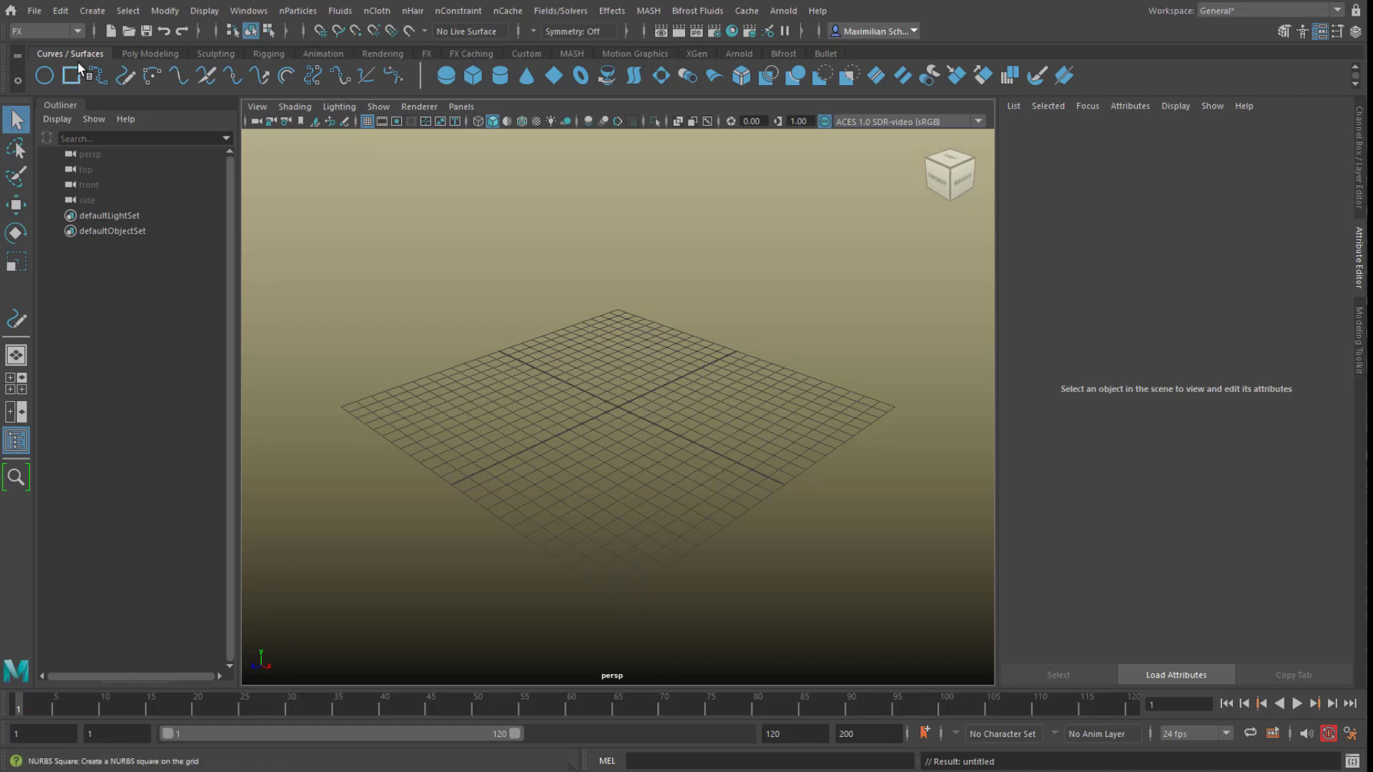
# With the FX menu set active, open the nHair Make Selected Curves Dynamic options.
pyautogui.click(76, 30)
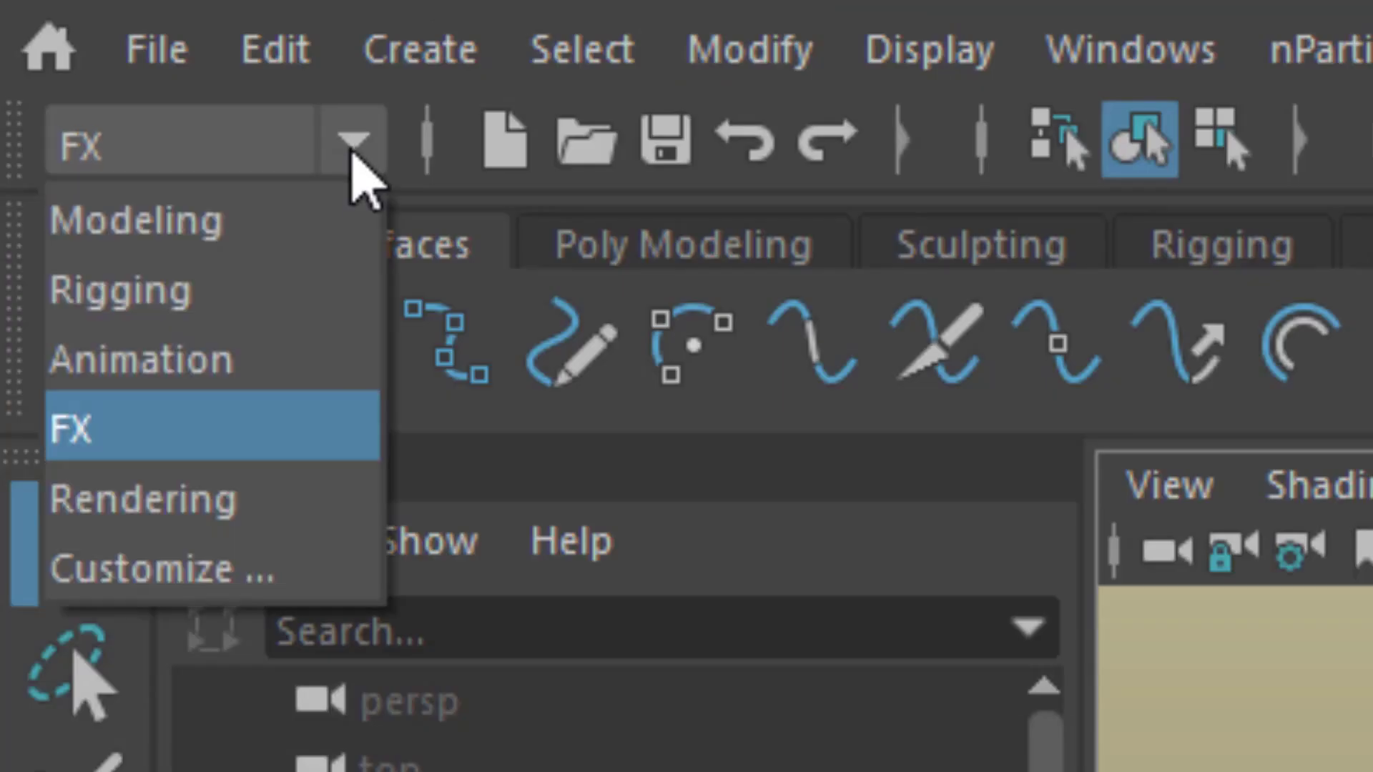
pyautogui.click(70, 428)
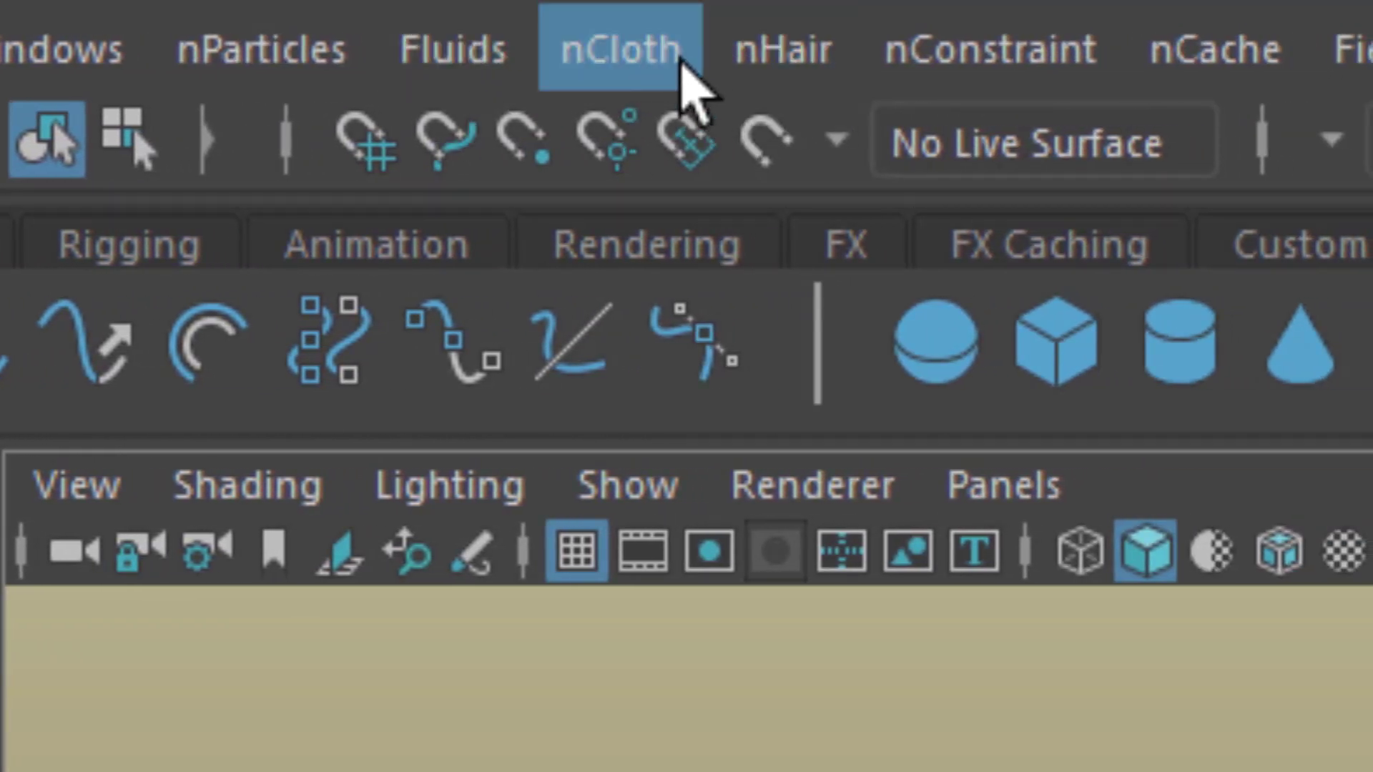
pyautogui.click(781, 49)
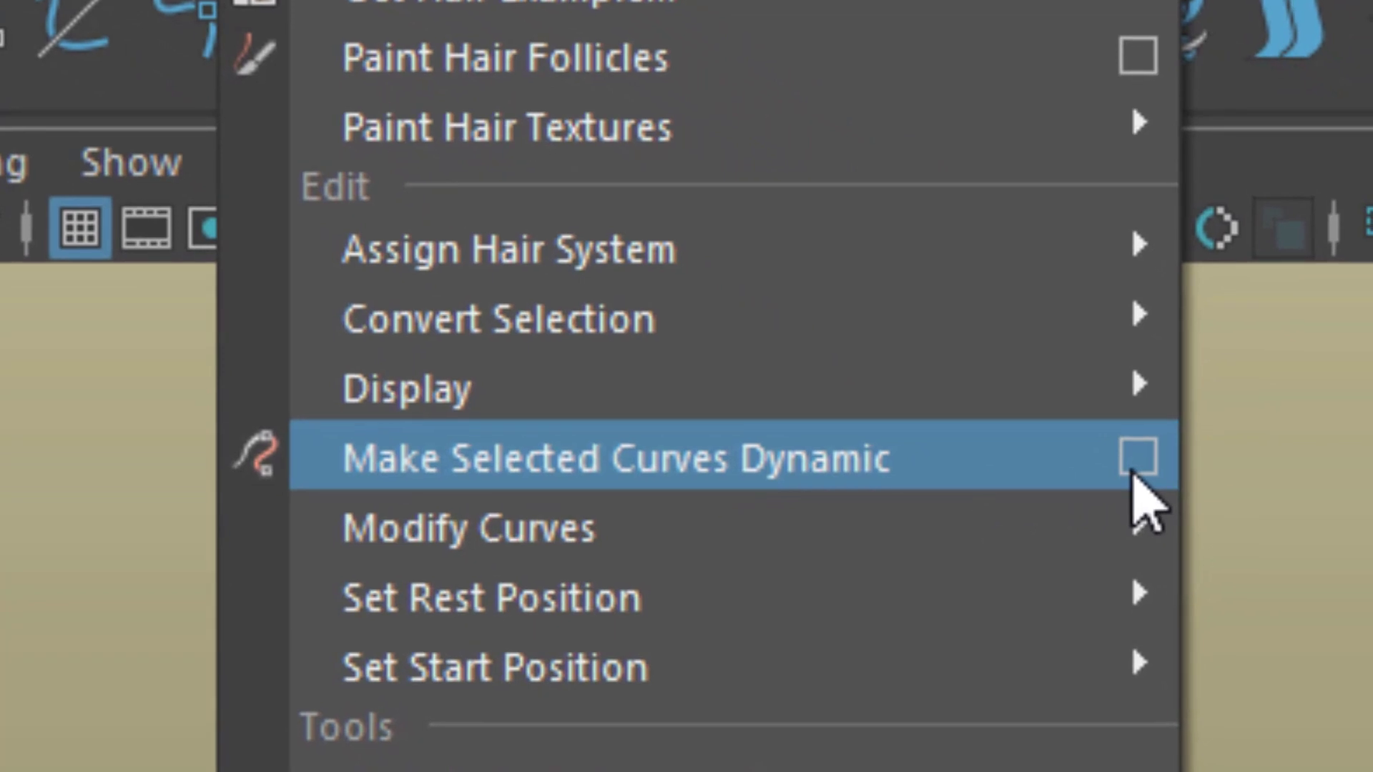
pyautogui.click(613, 457)
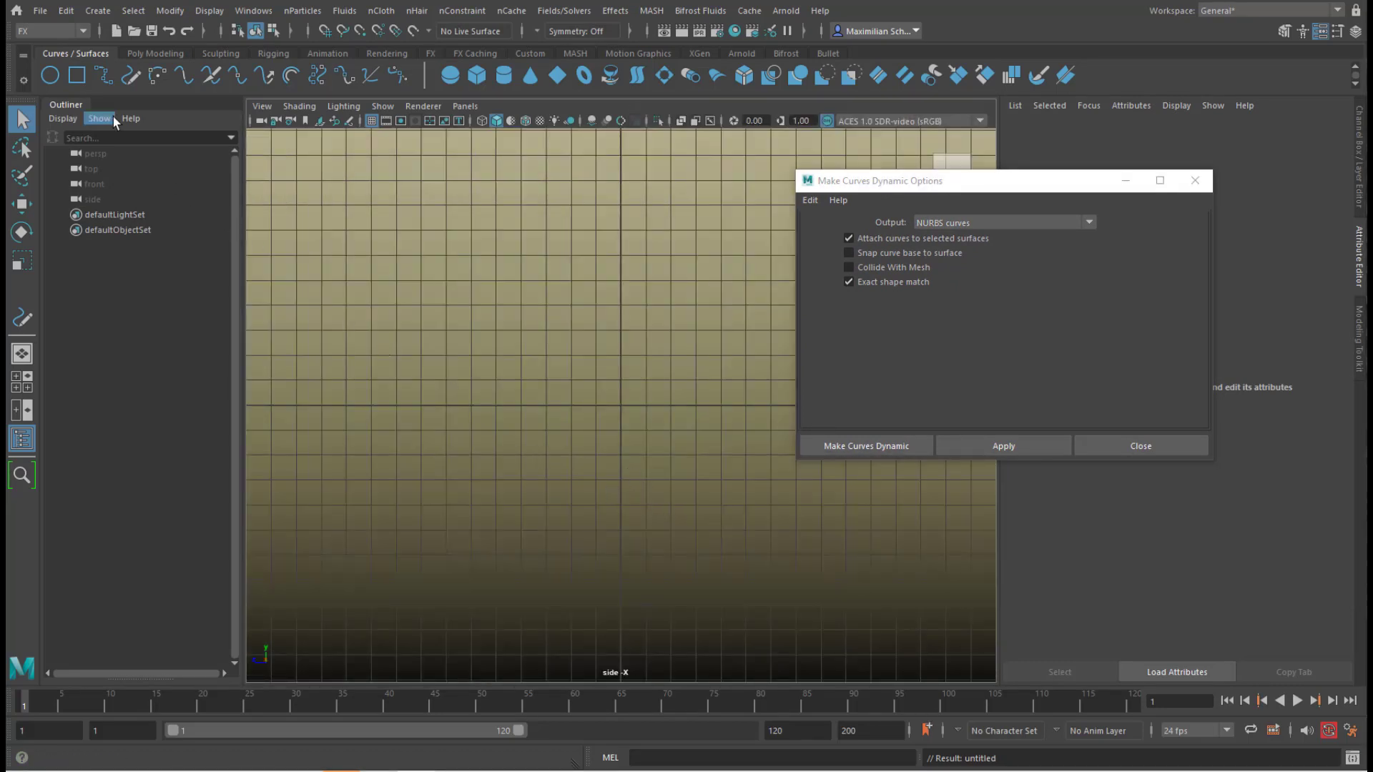
# Draw a freehand spiral curve, curve1, in the side view with the Pencil Curve Tool.
pyautogui.click(155, 54)
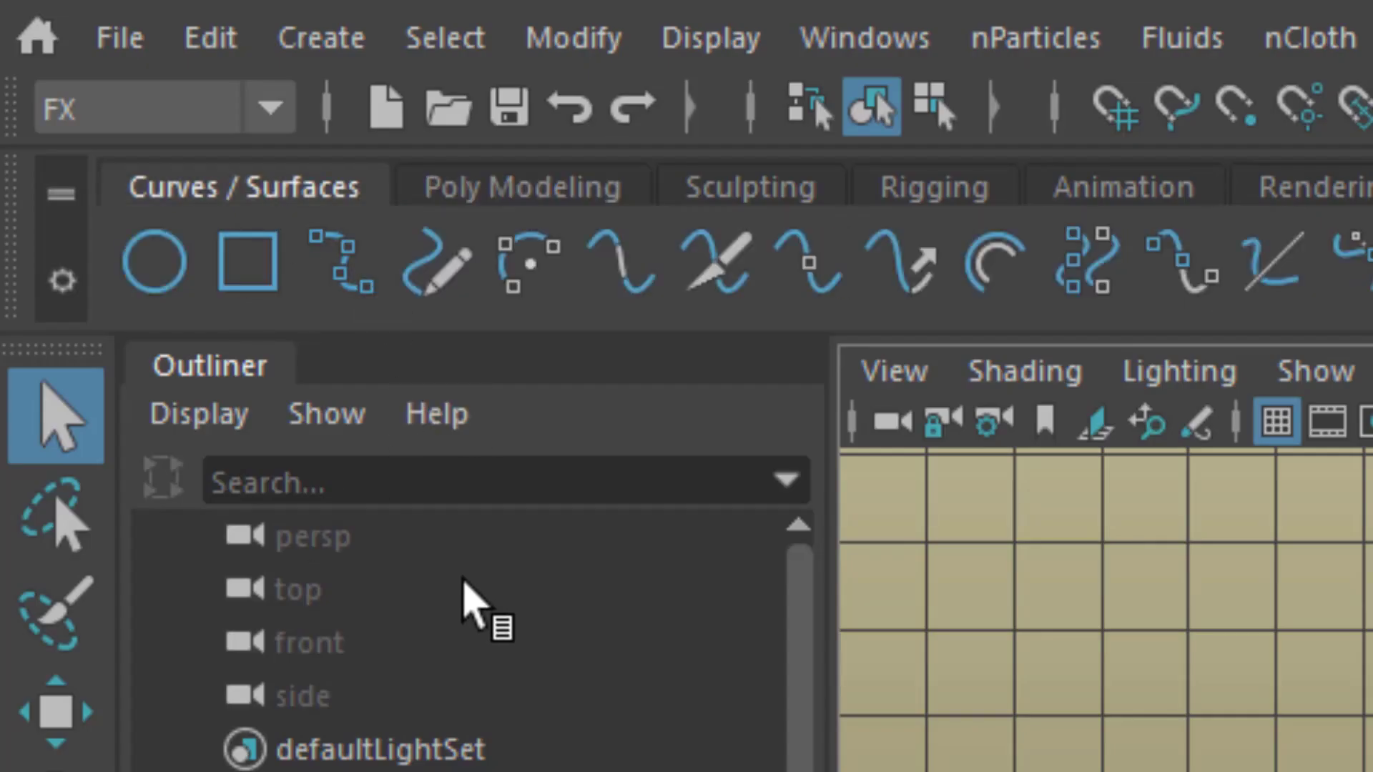
pyautogui.moveTo(359, 332)
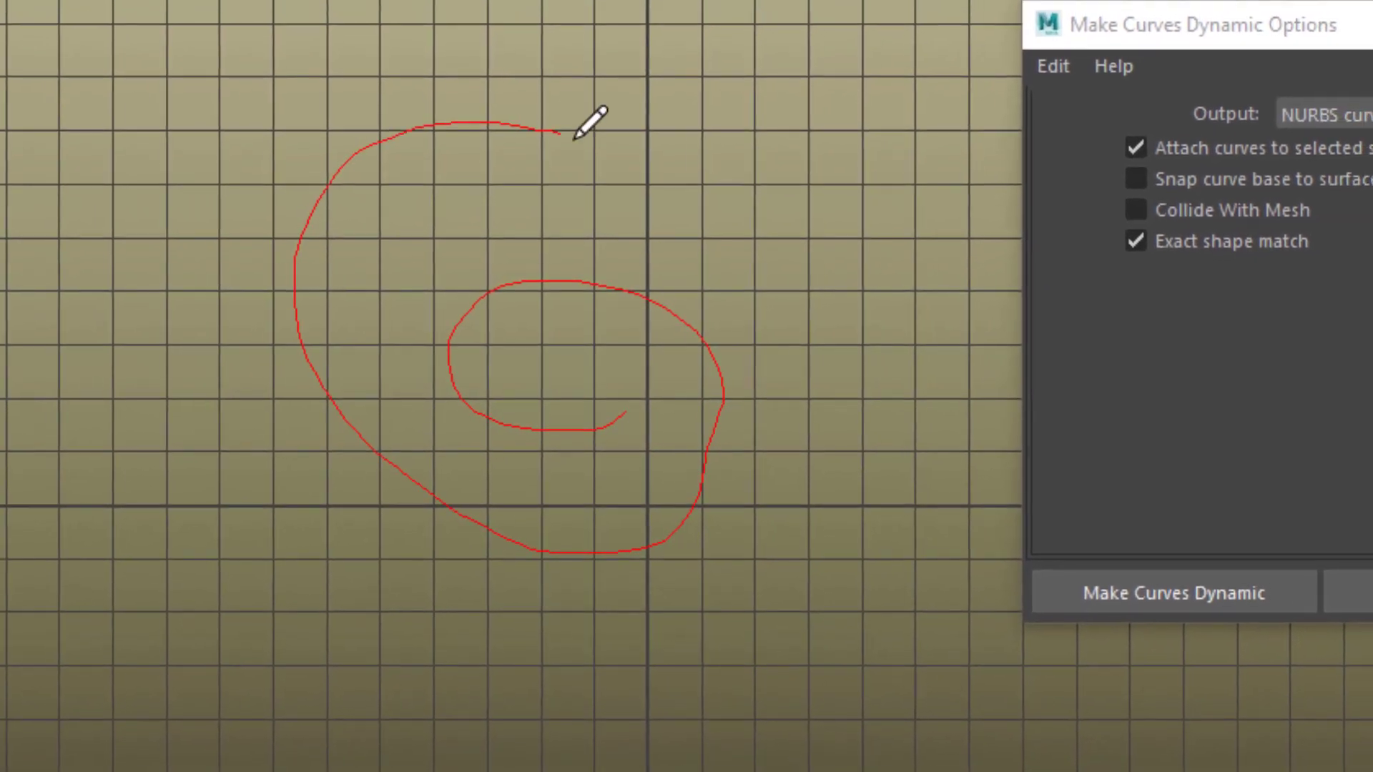
pyautogui.click(1172, 592)
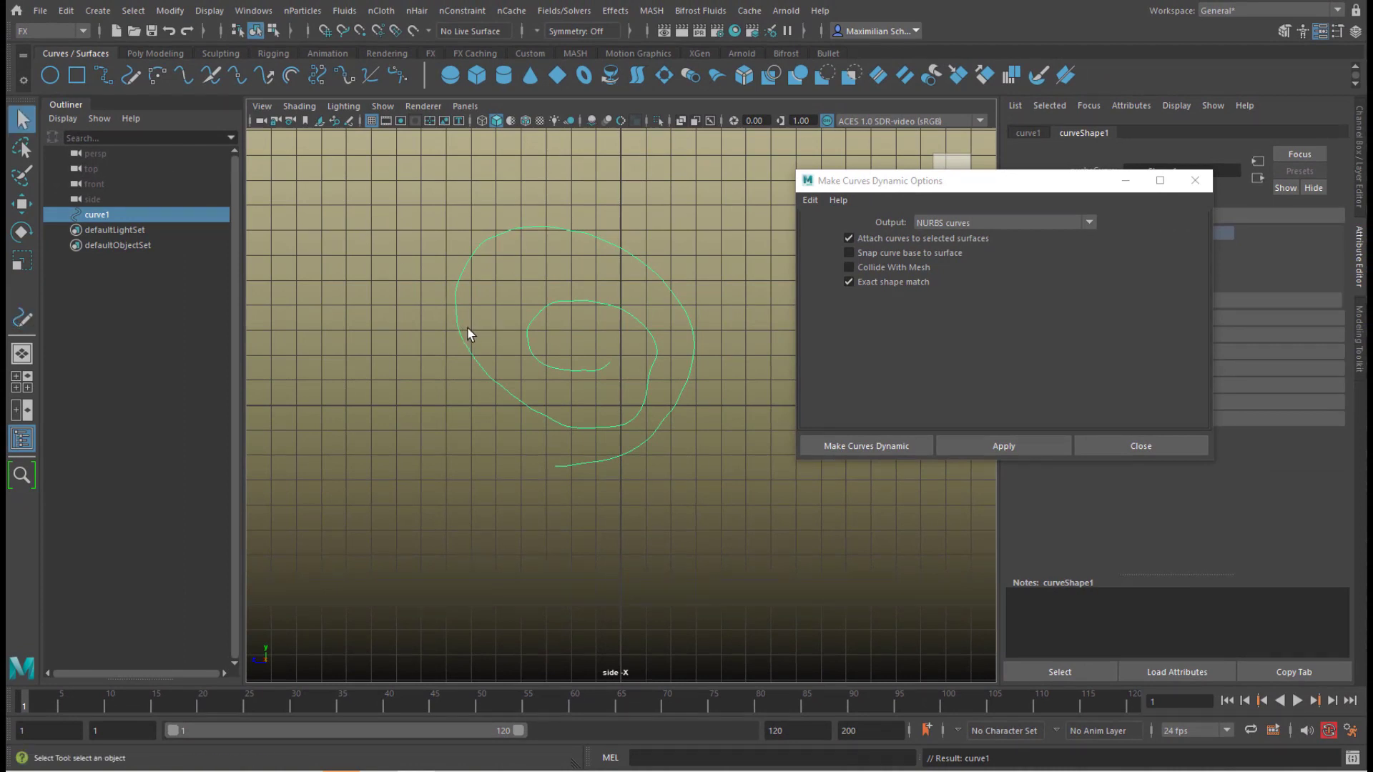
pyautogui.moveTo(527, 243)
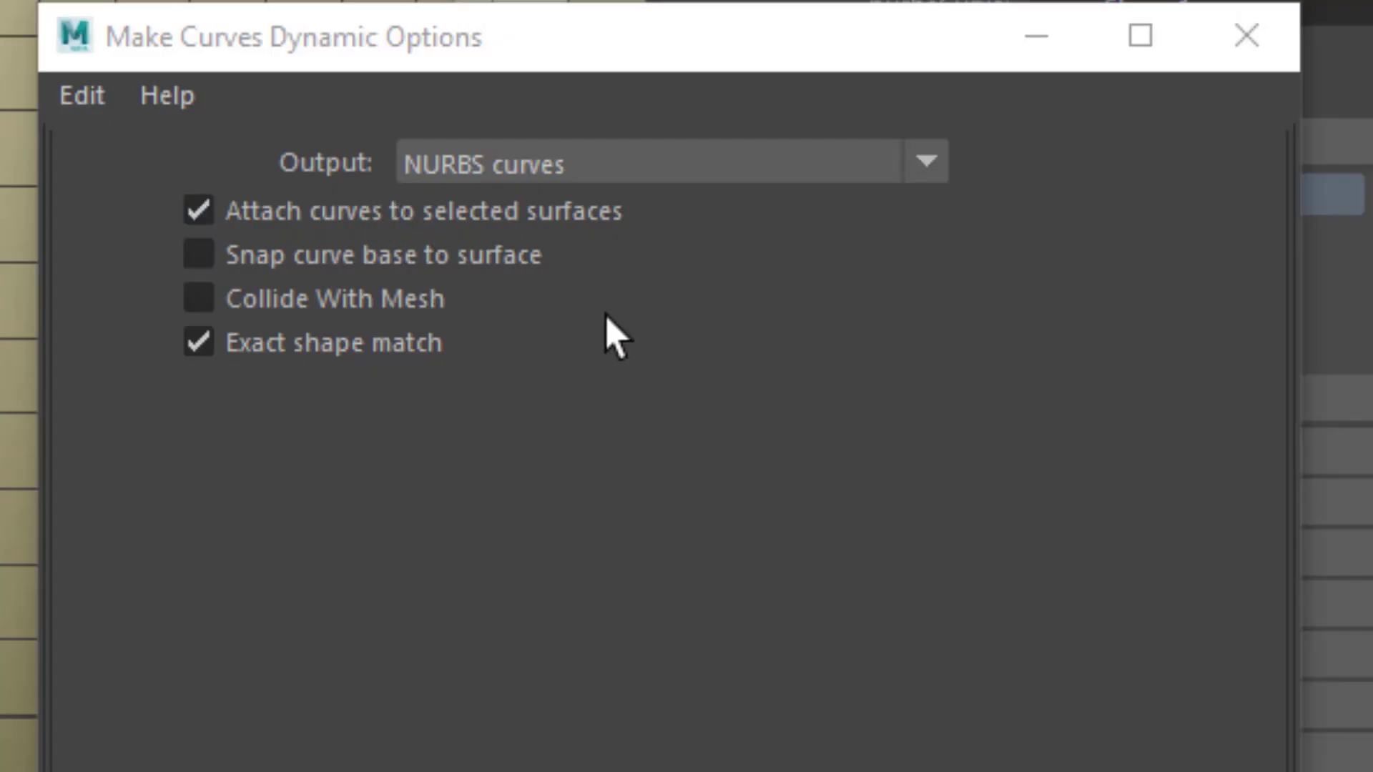
pyautogui.moveTo(481, 254)
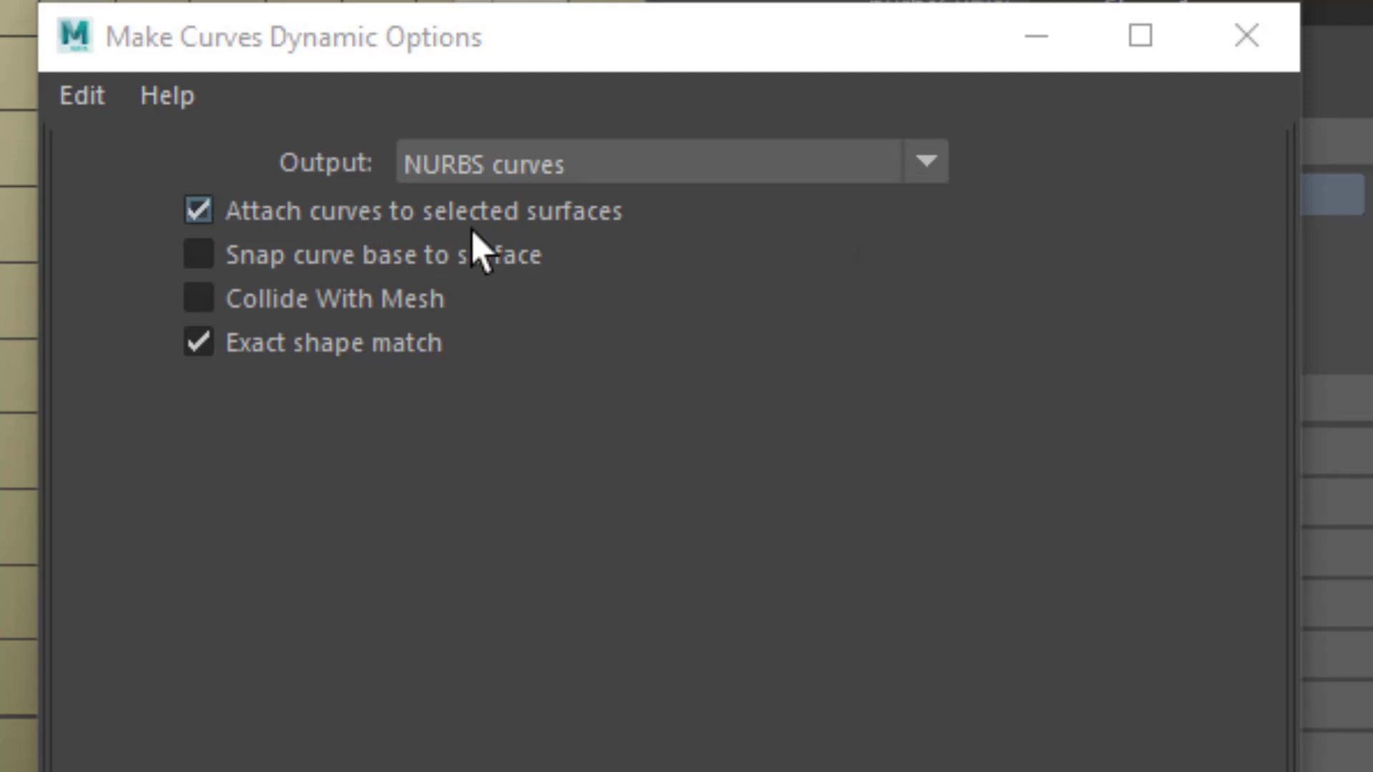
pyautogui.moveTo(506, 214)
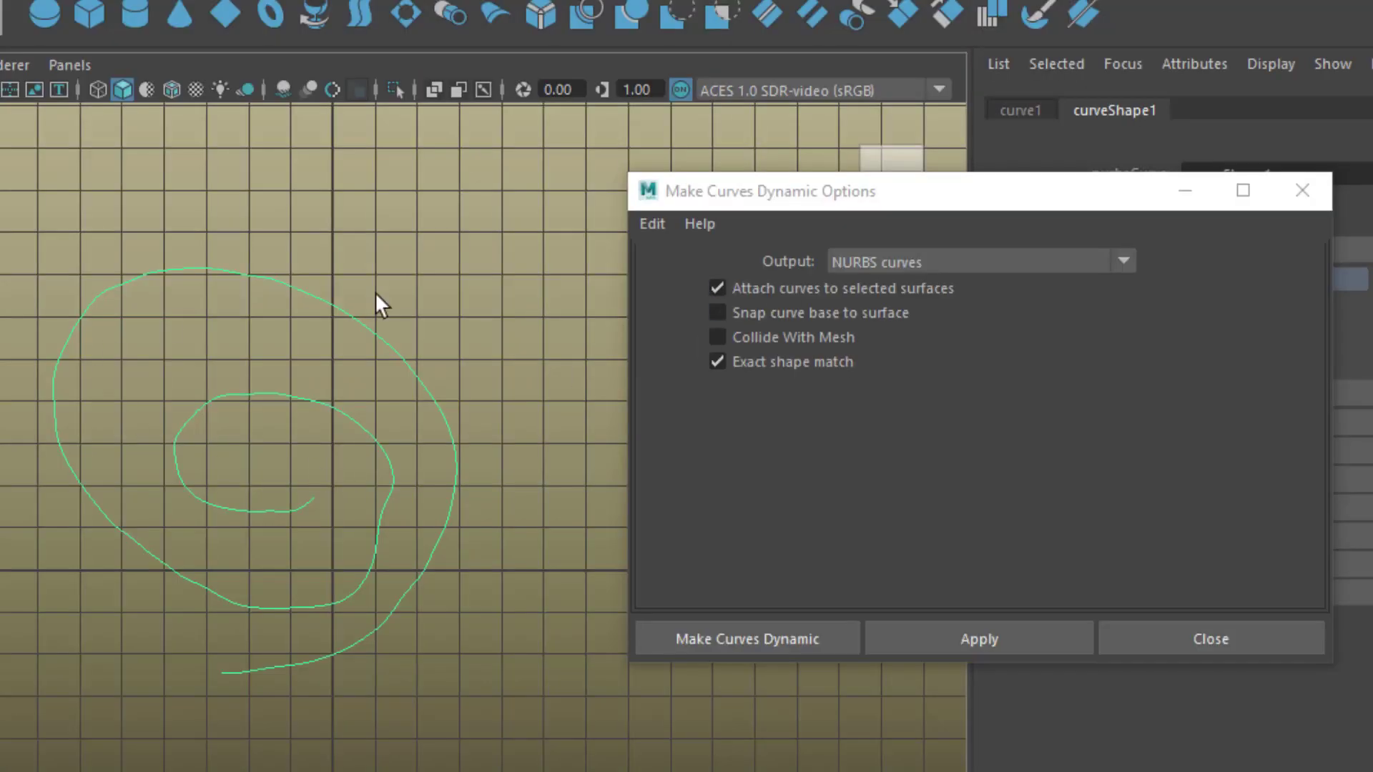
pyautogui.moveTo(391, 590)
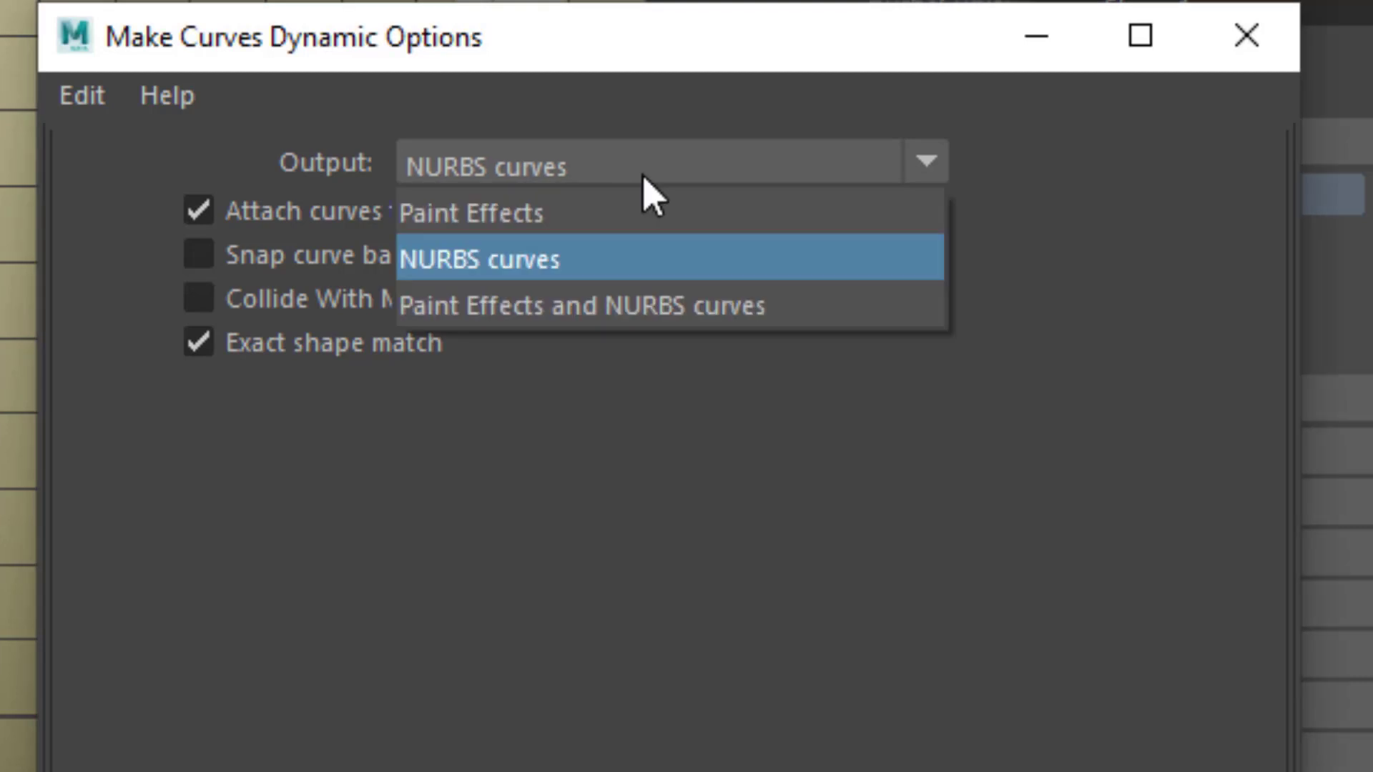
# Set the output to Paint Effects and make the spiral curve dynamic hair.
pyautogui.click(471, 212)
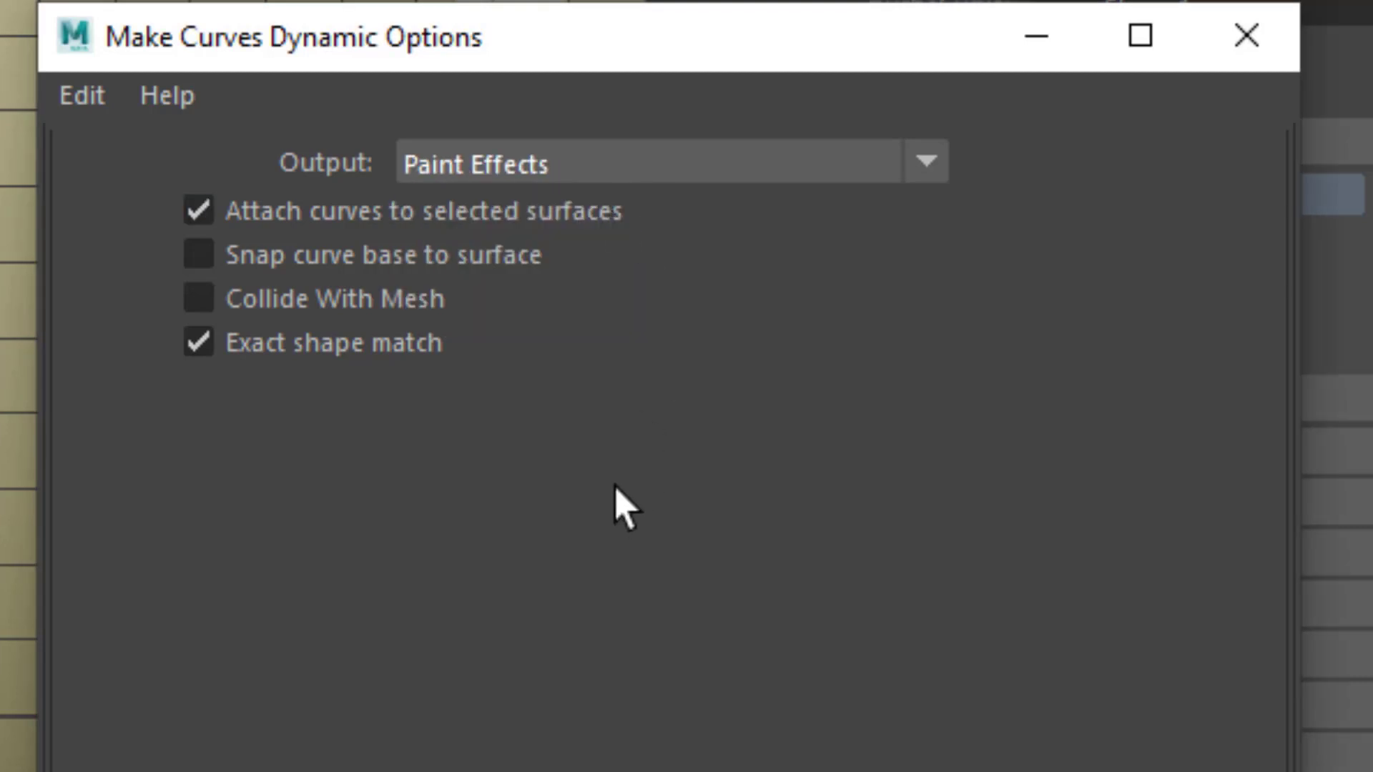
pyautogui.click(1136, 36)
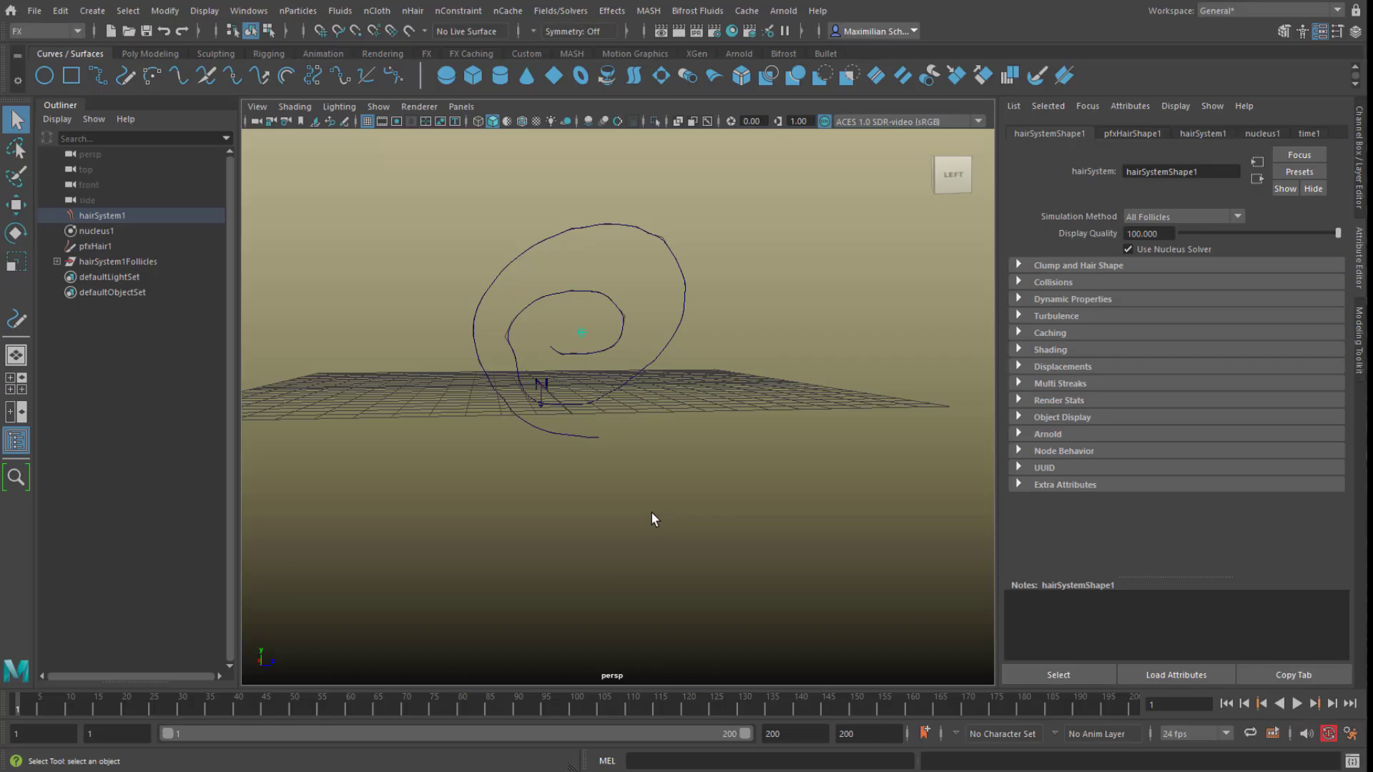
pyautogui.moveTo(627, 527)
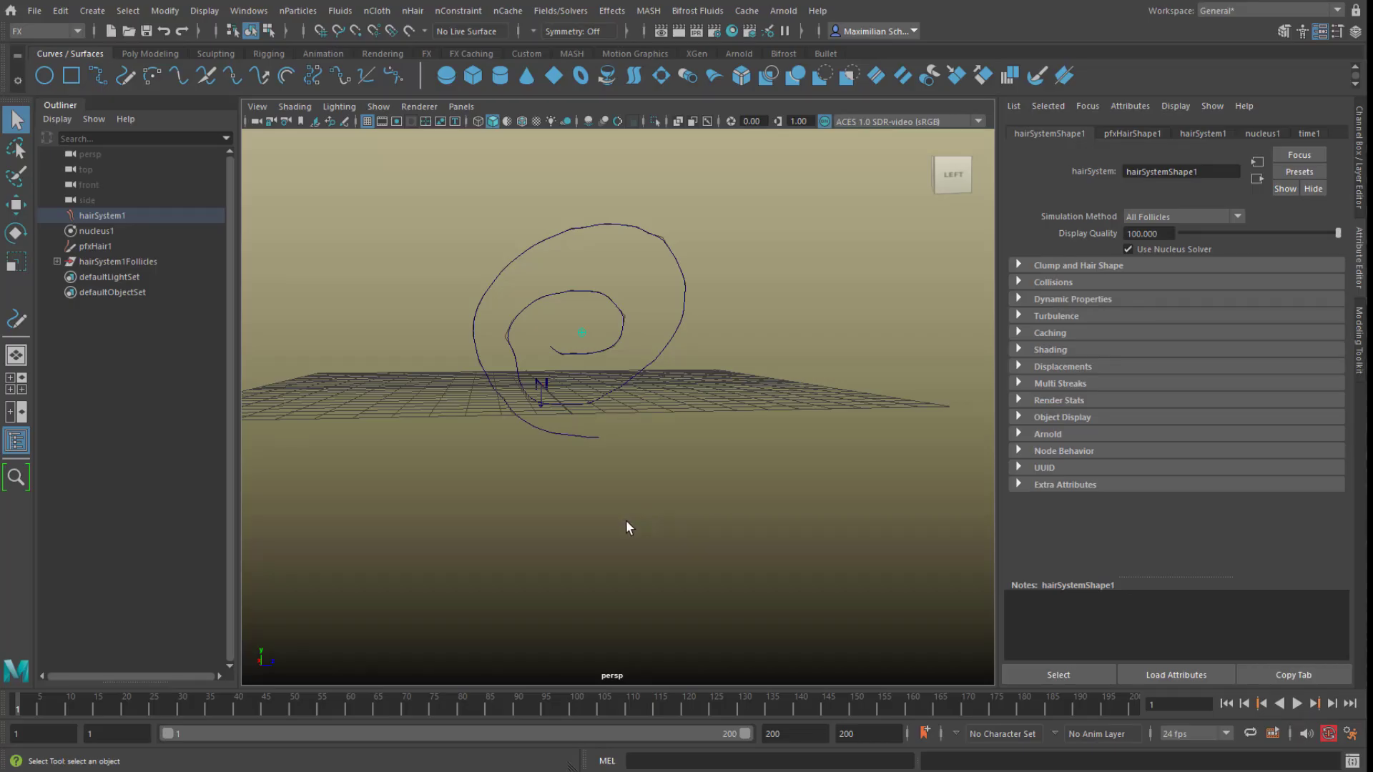
pyautogui.moveTo(472, 508)
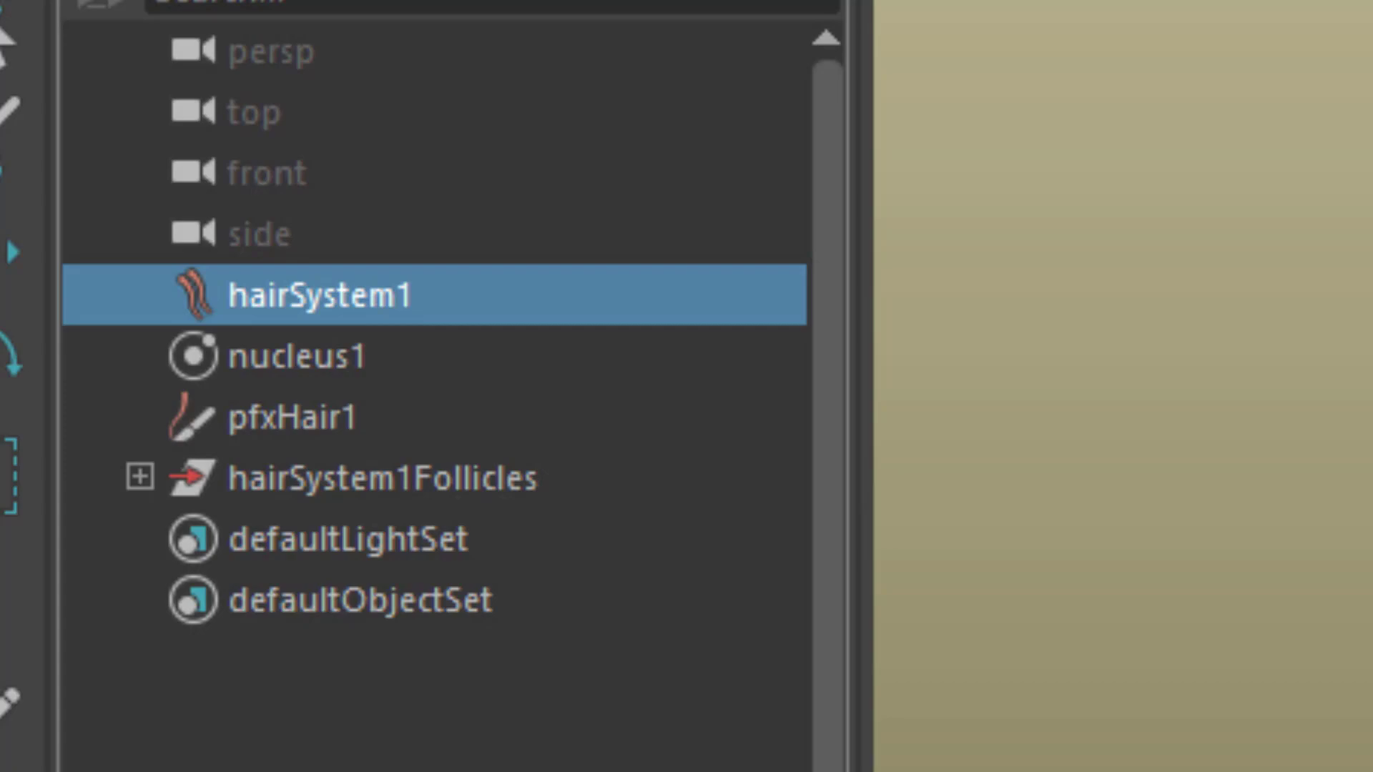
# Load hairSystem1 into the Attribute Editor to show its Clump and Hair Shape settings.
pyautogui.doubleClick(320, 293)
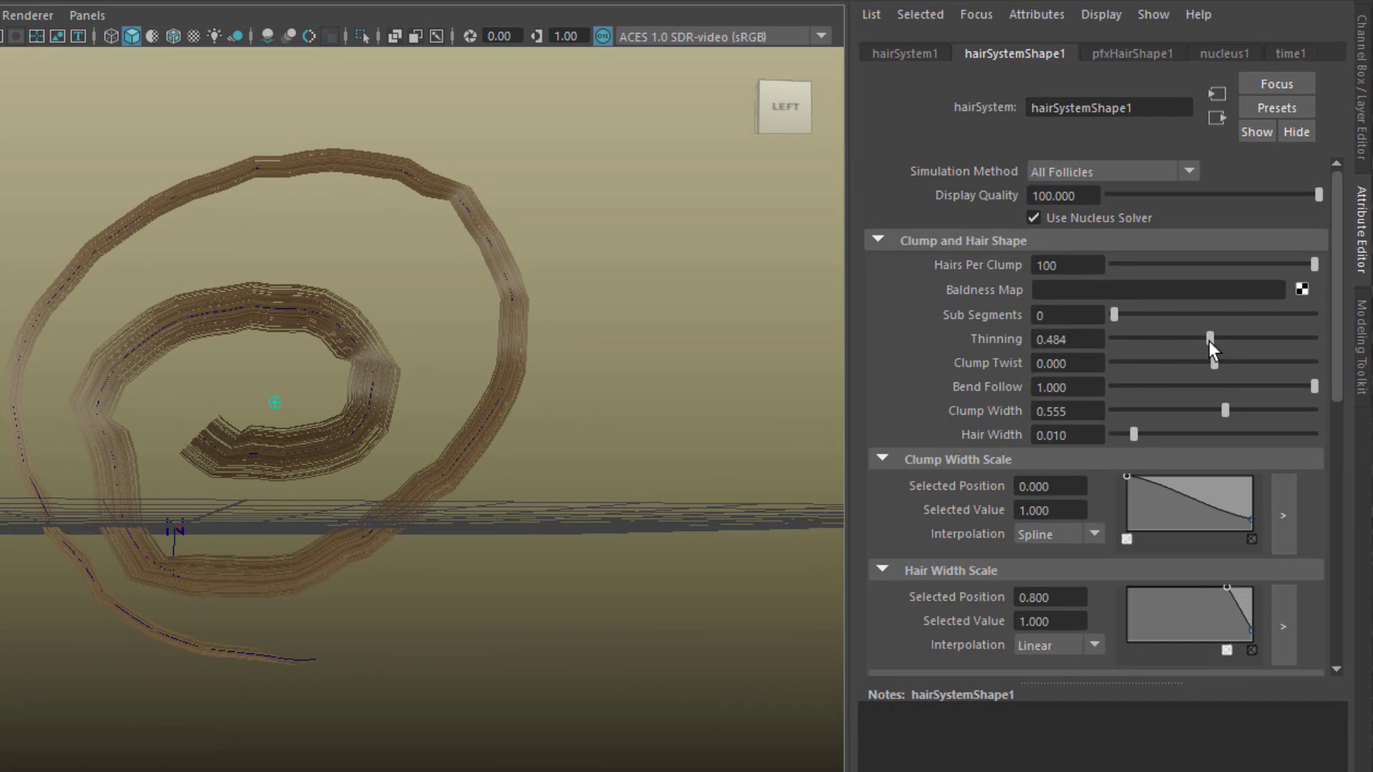
pyautogui.moveTo(1143, 531)
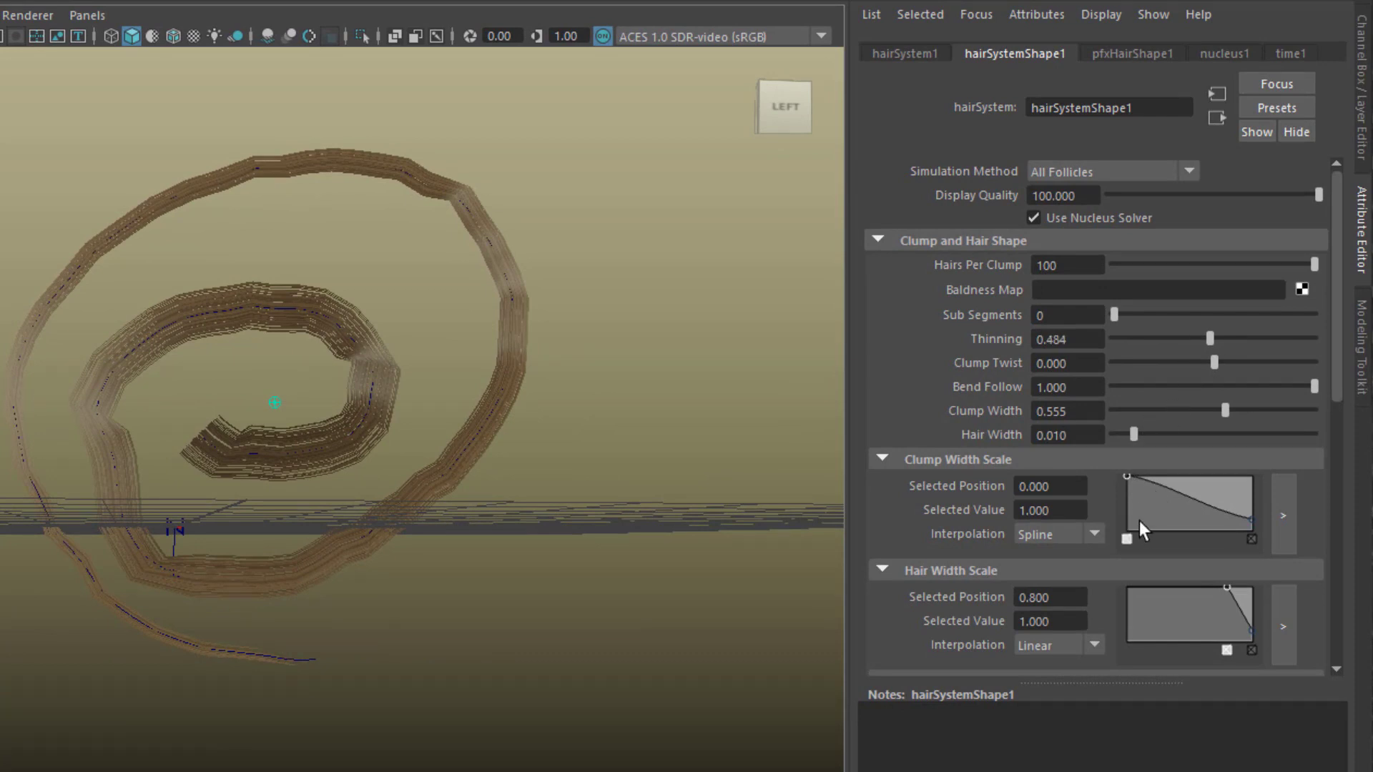
# Set a Clump Curl ramp point at position 0.687, value 0.280.
pyautogui.scroll(-3)
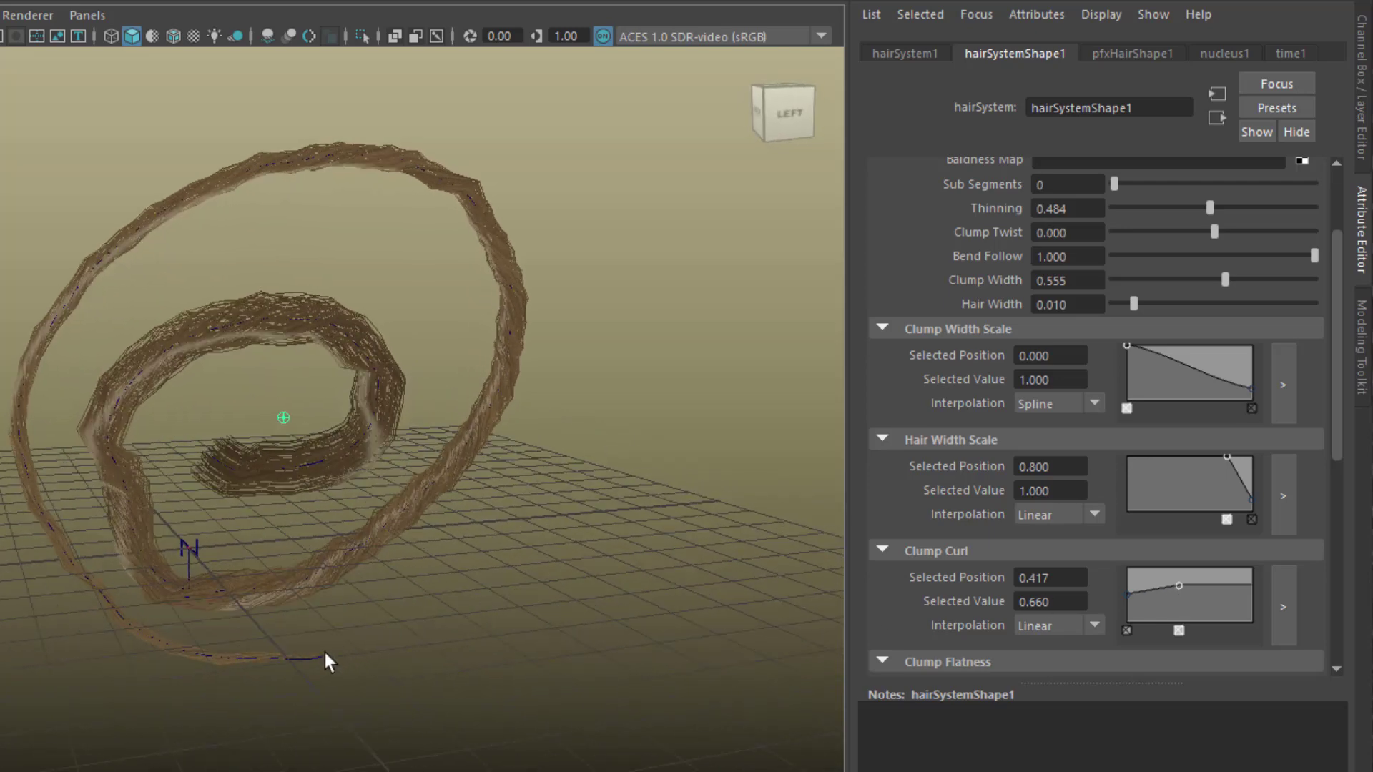
pyautogui.moveTo(274, 632)
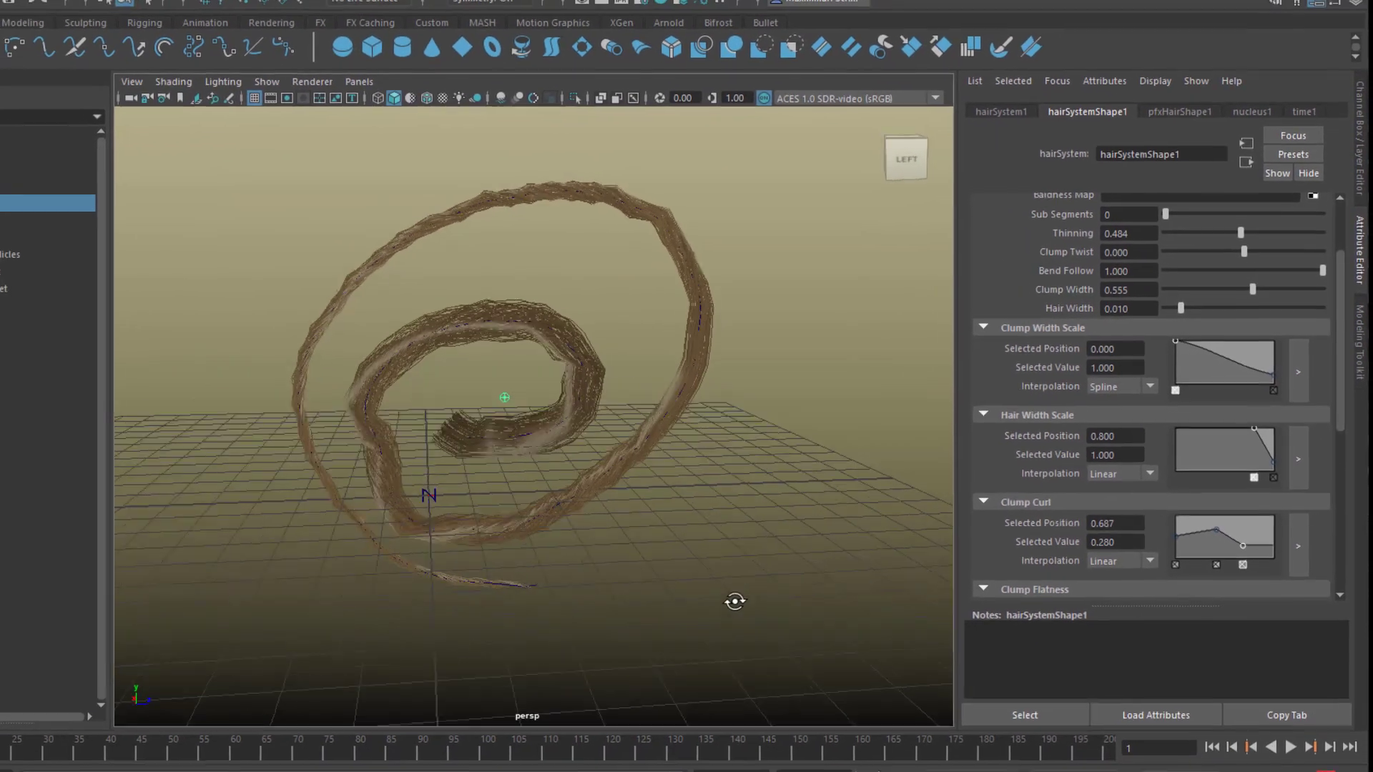
pyautogui.click(1288, 703)
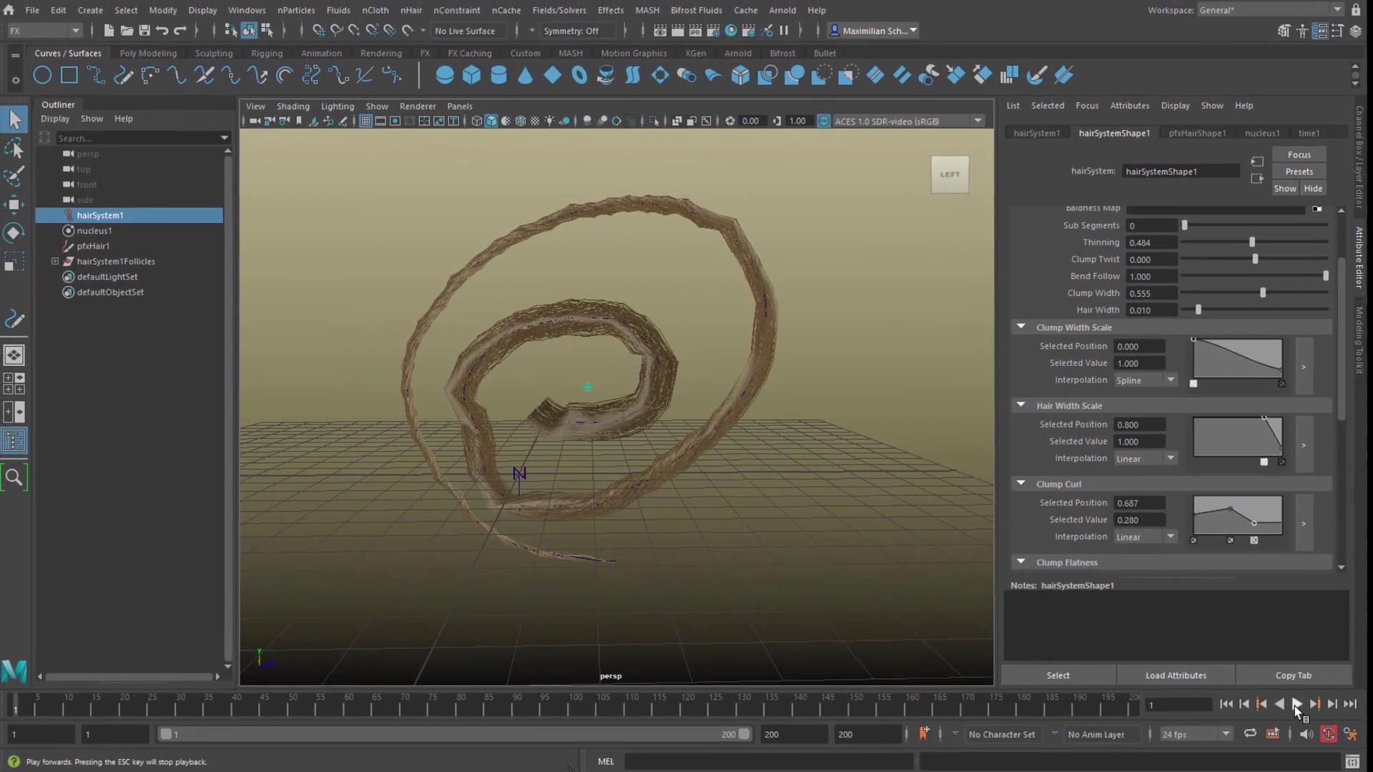
# Play the hair simulation, stop it, and step back through the frames.
pyautogui.click(1296, 705)
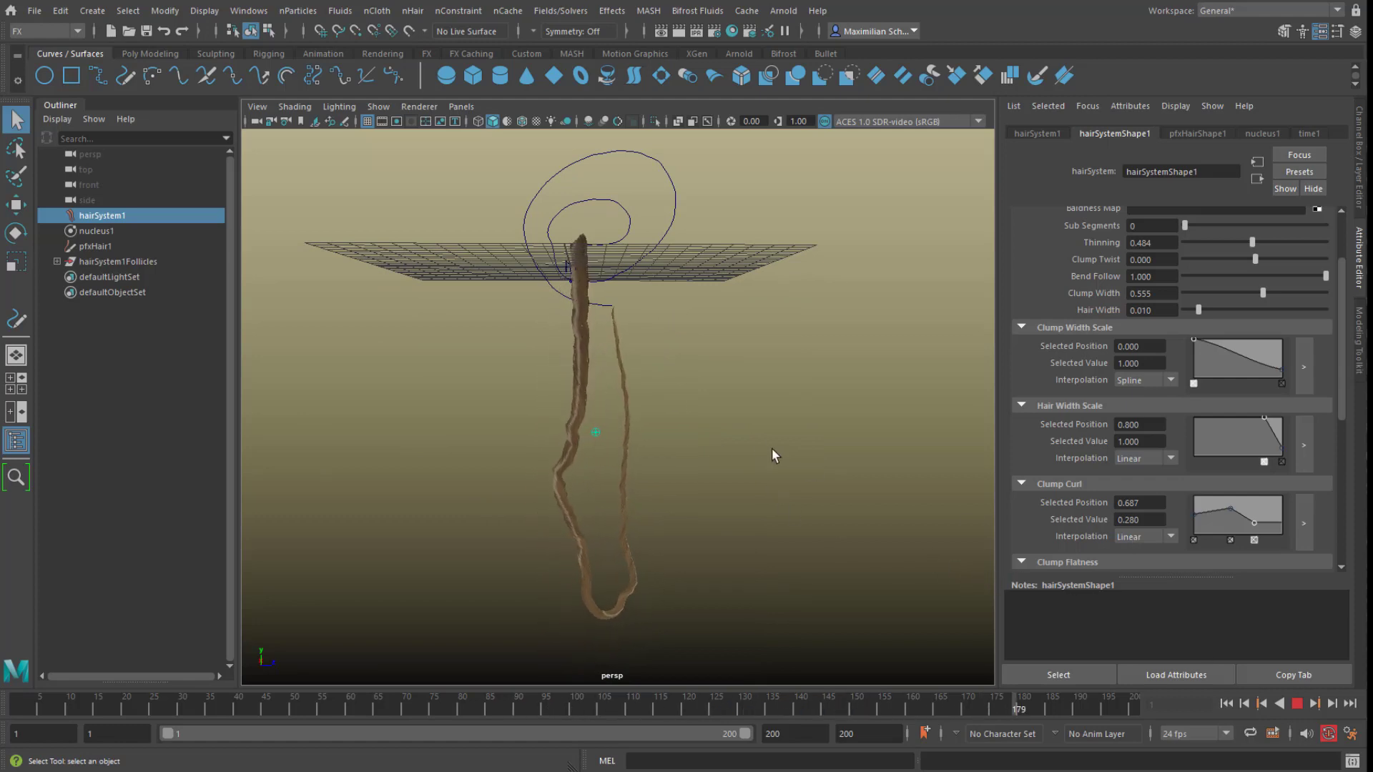
pyautogui.click(1280, 703)
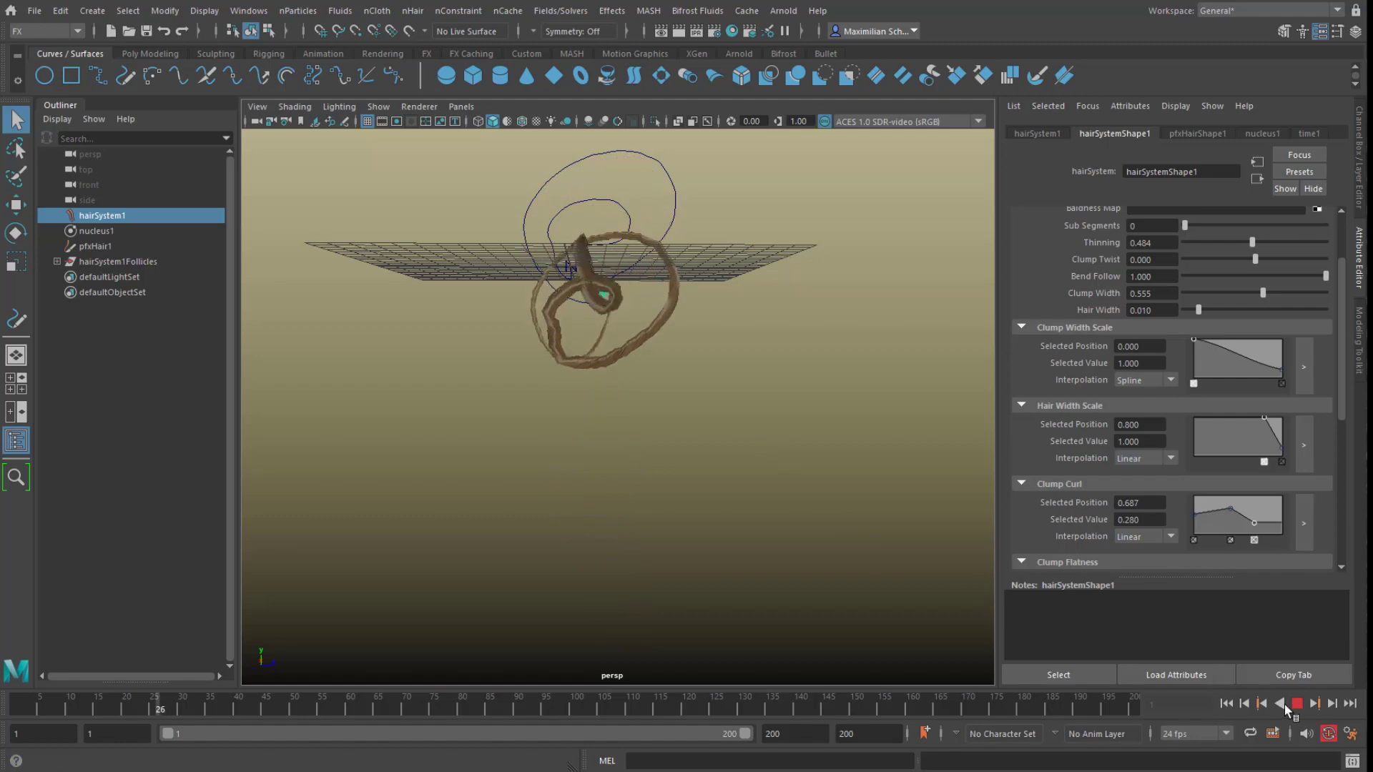
pyautogui.click(1296, 702)
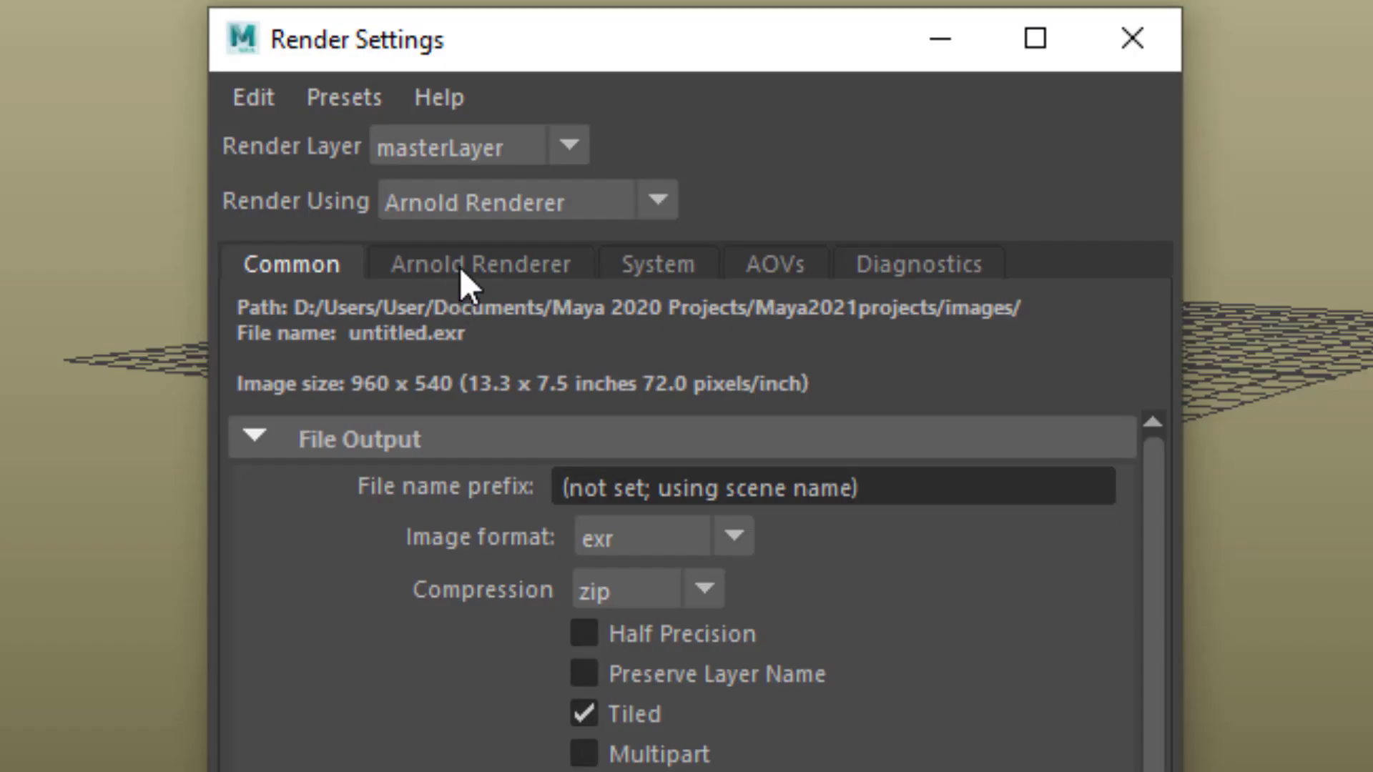
# Set Arnold's Render Device to GPU, keeping Camera (AA) sampling at 3.
pyautogui.click(480, 264)
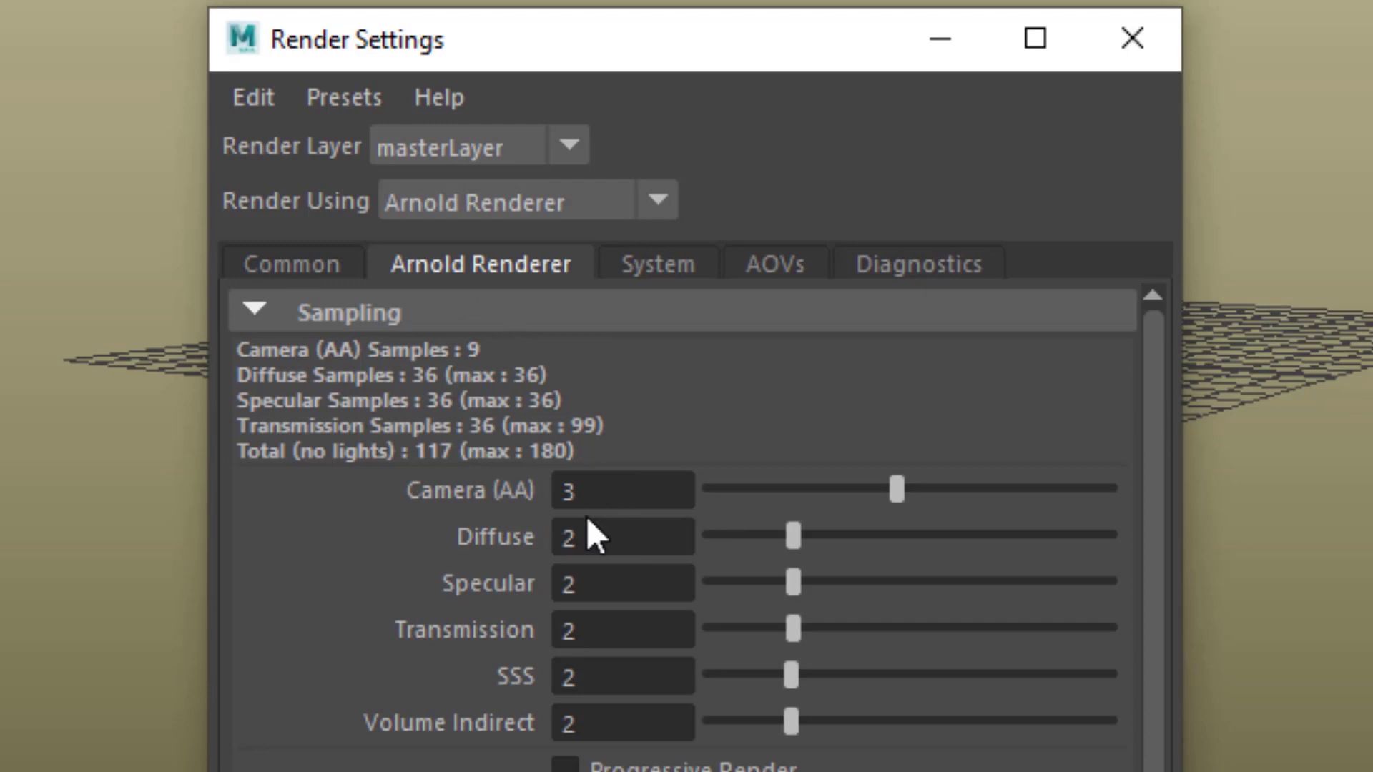
pyautogui.click(656, 264)
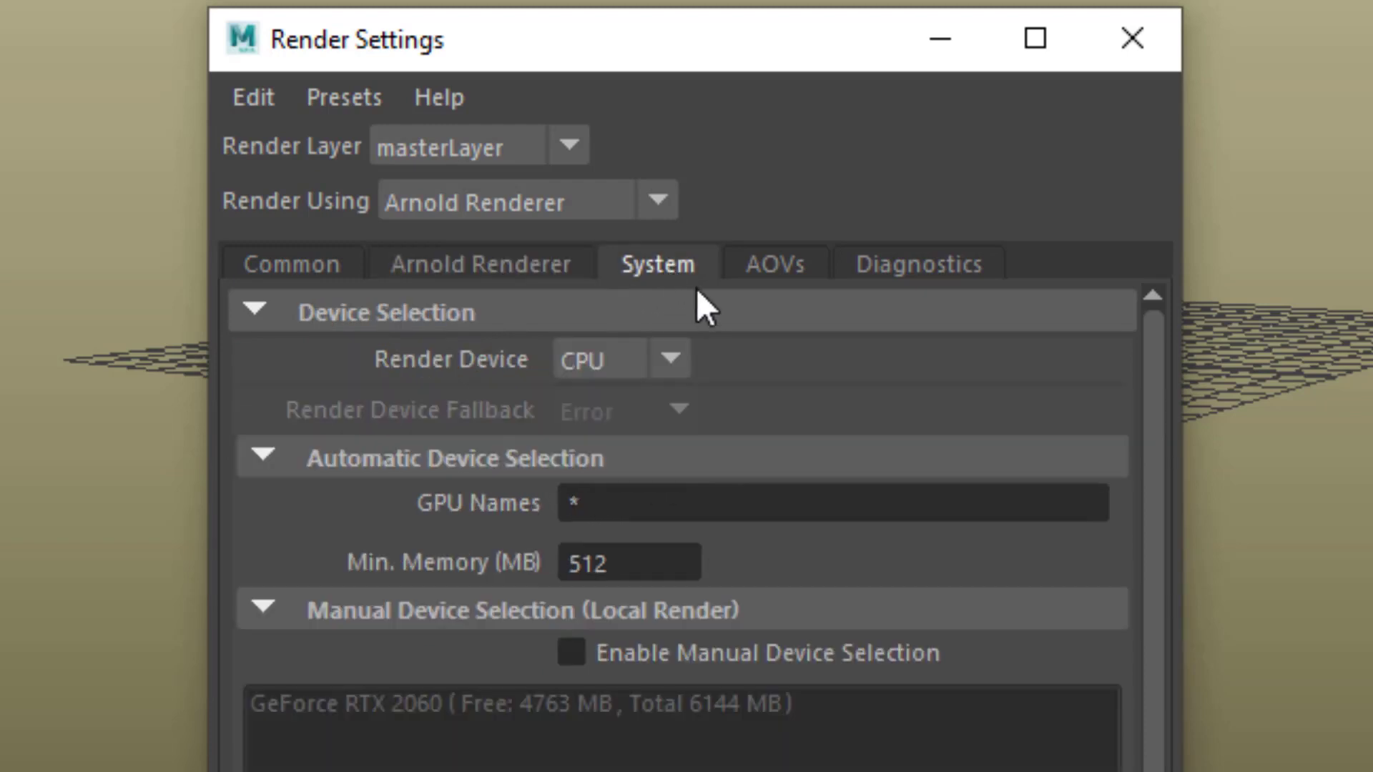
pyautogui.moveTo(692, 379)
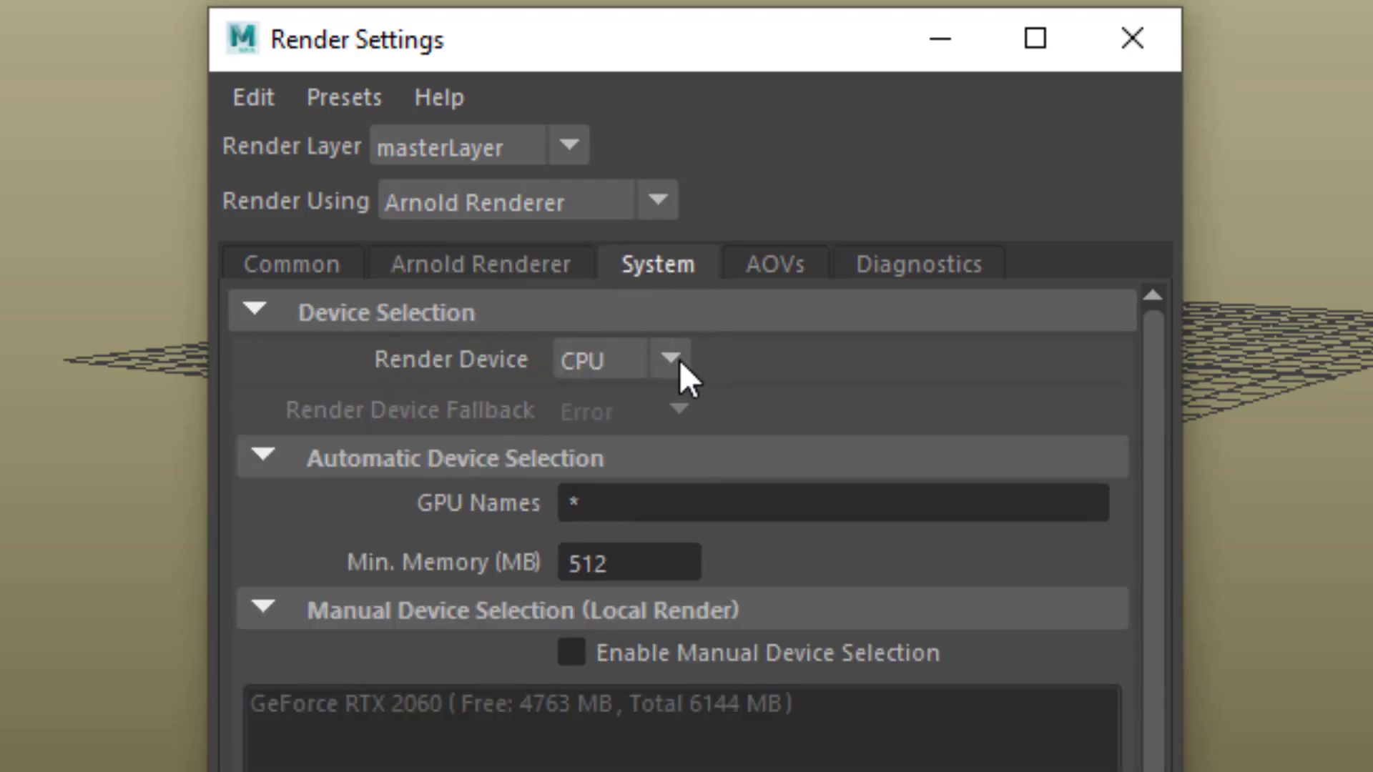
pyautogui.click(670, 359)
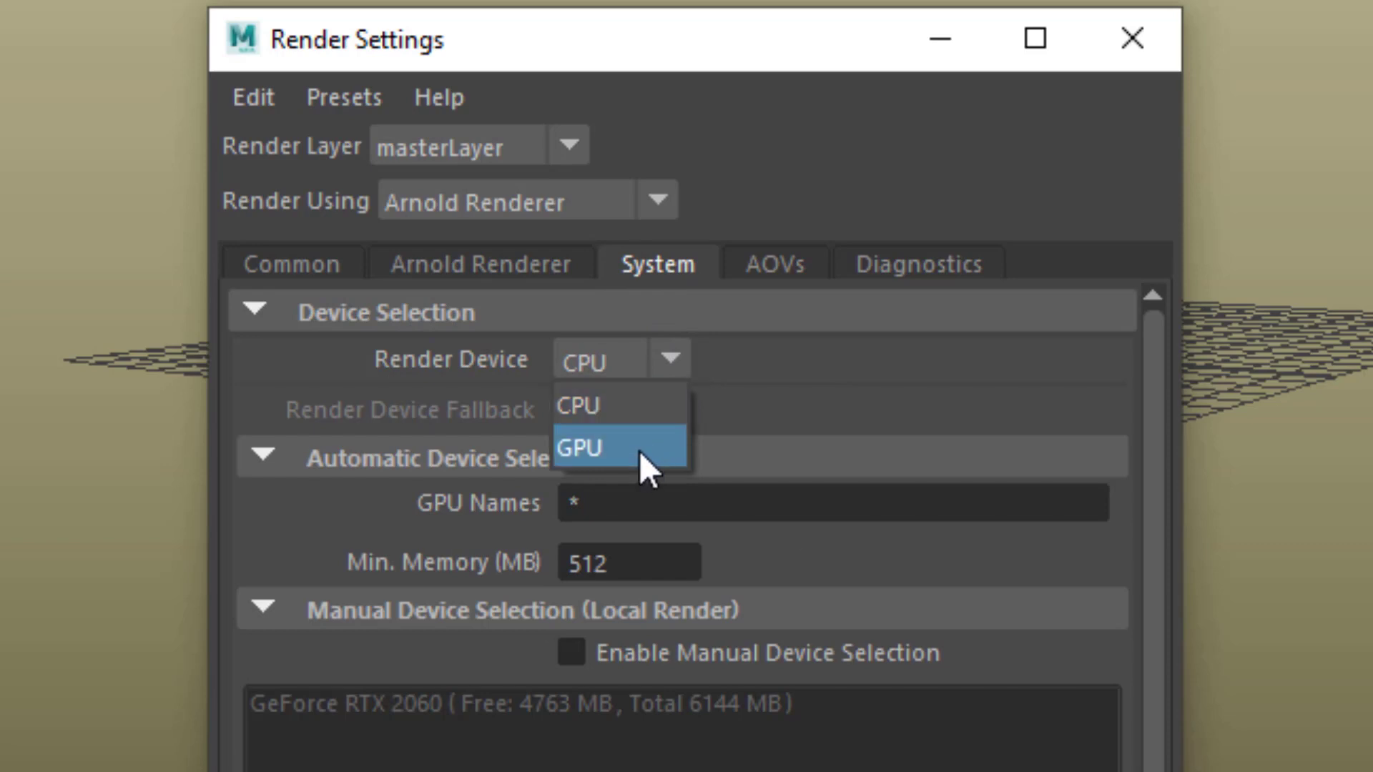
pyautogui.click(479, 264)
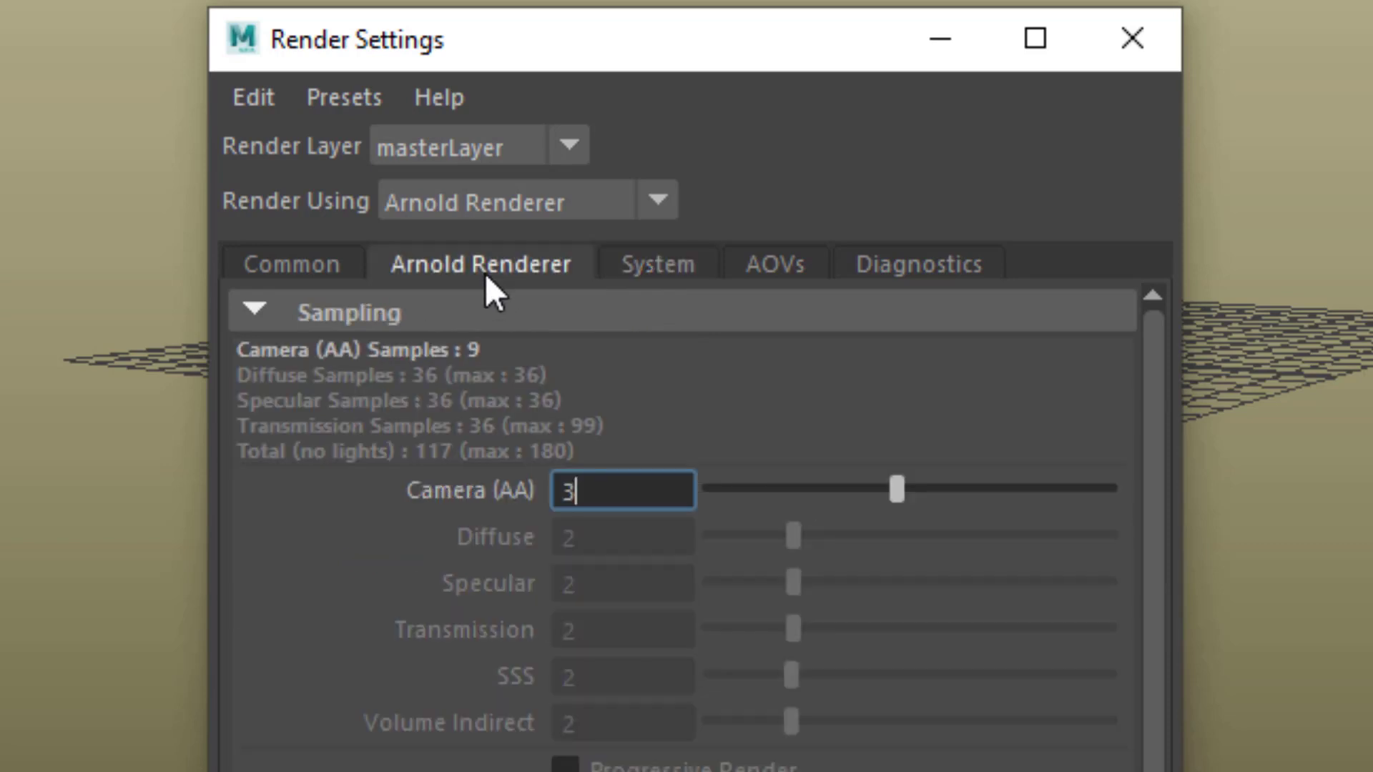
pyautogui.moveTo(701, 613)
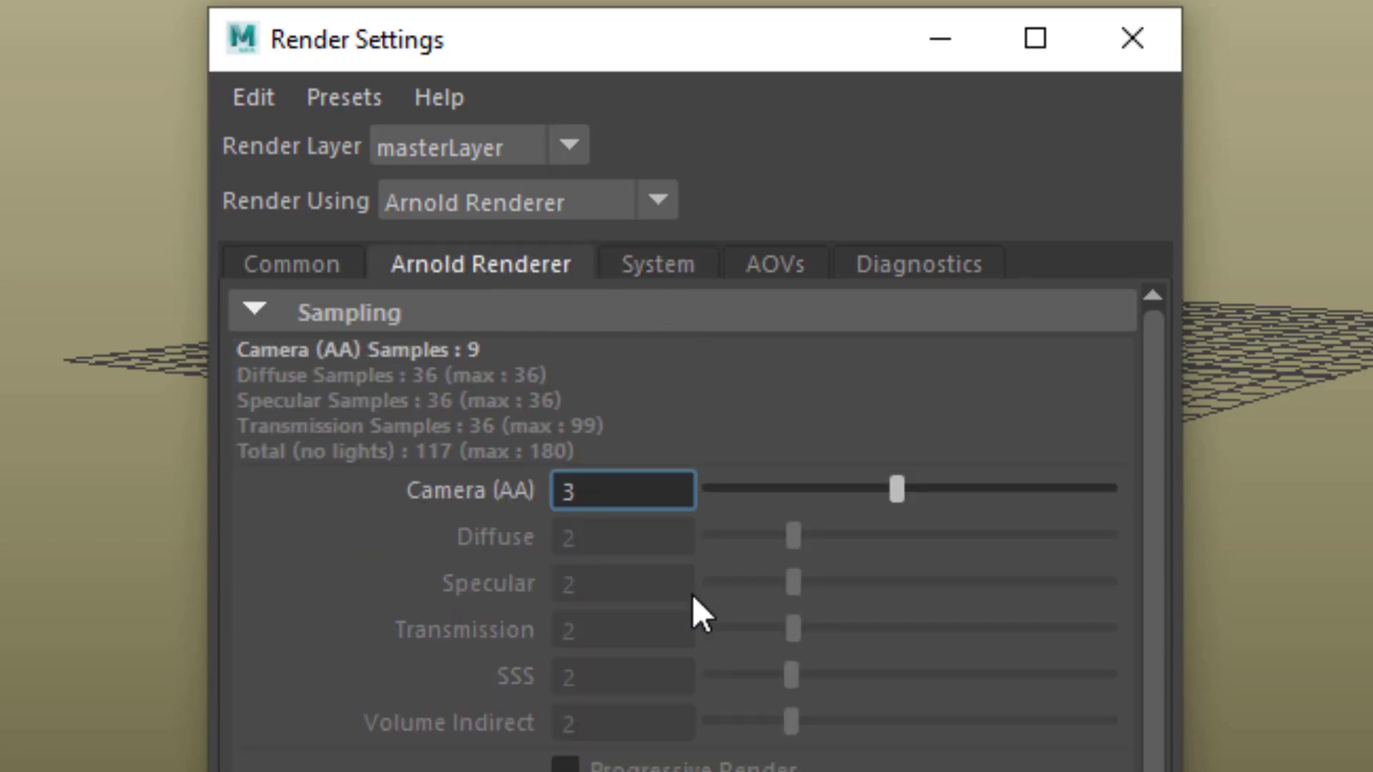
pyautogui.moveTo(694, 610)
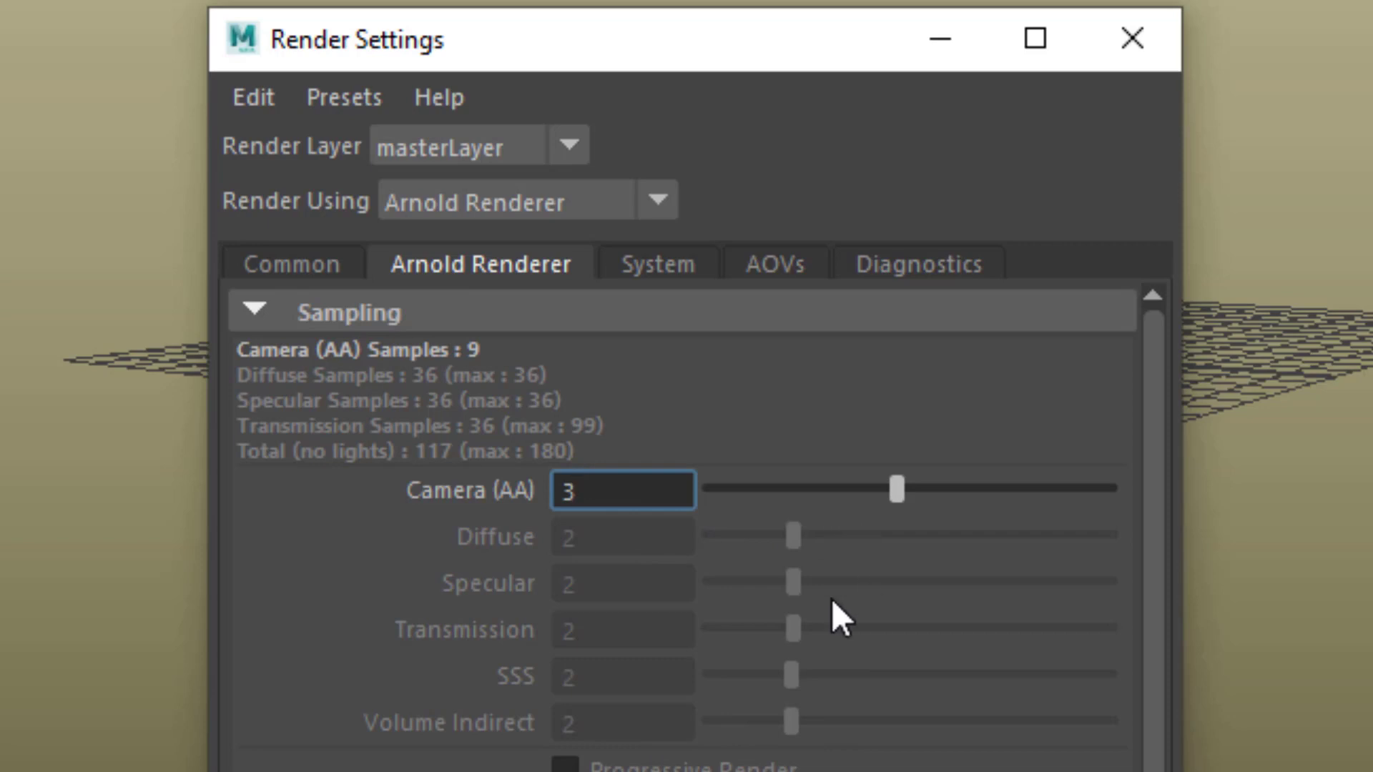
pyautogui.moveTo(788, 635)
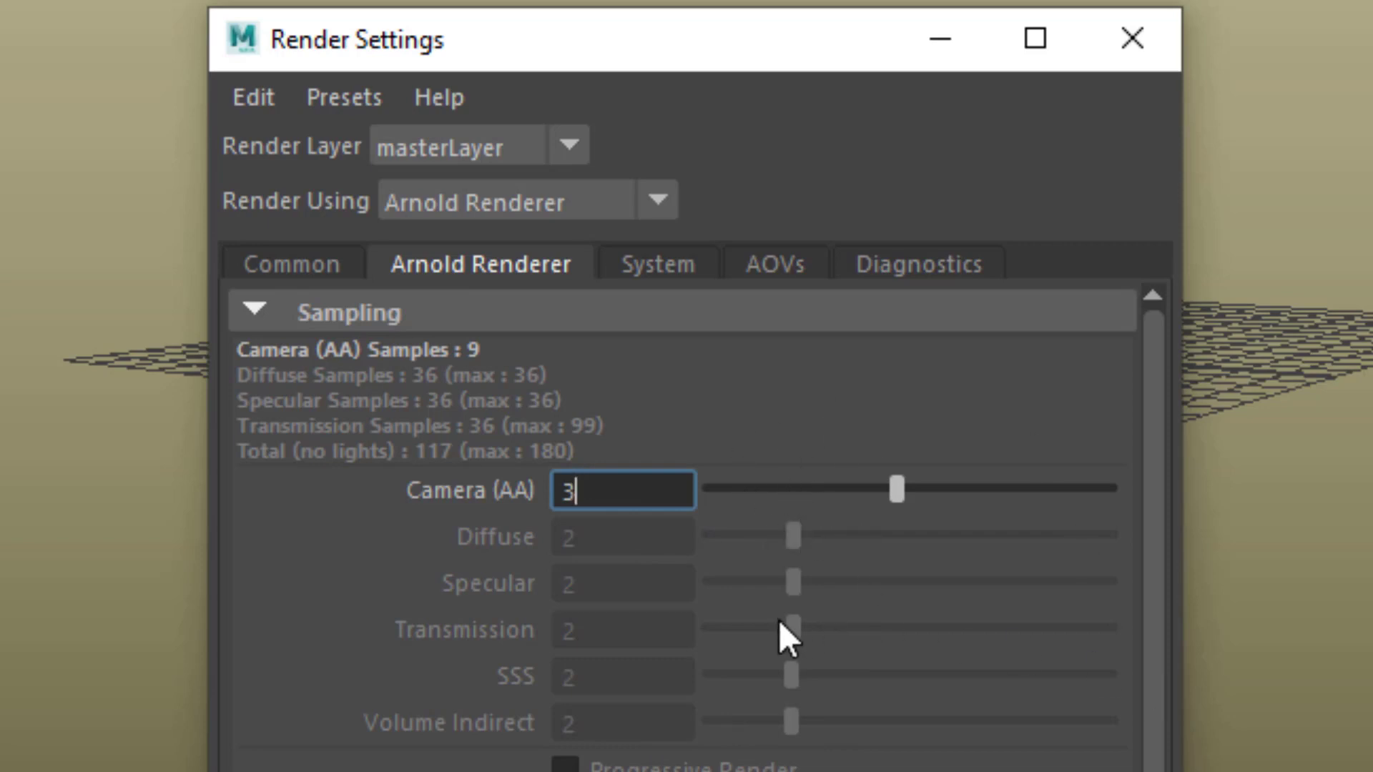
pyautogui.moveTo(730, 372)
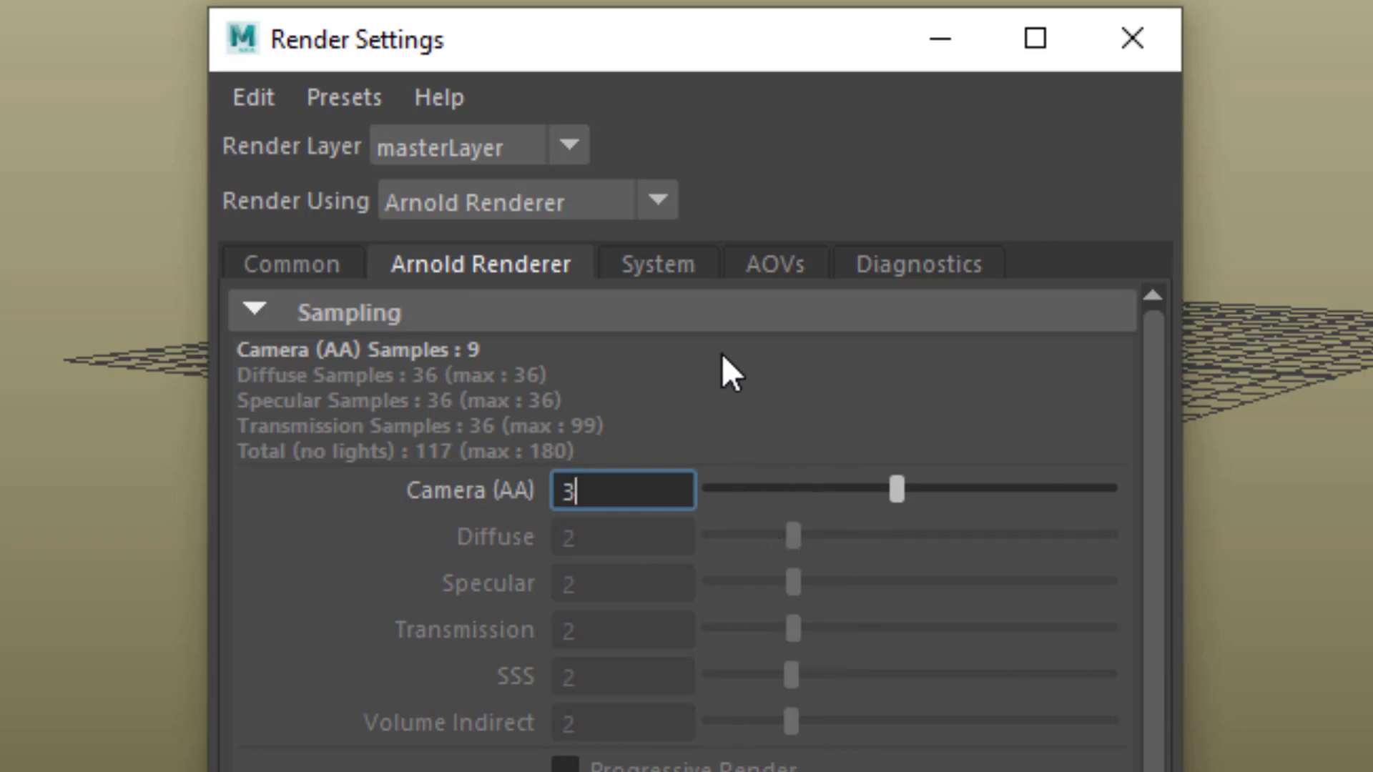
pyautogui.moveTo(767, 418)
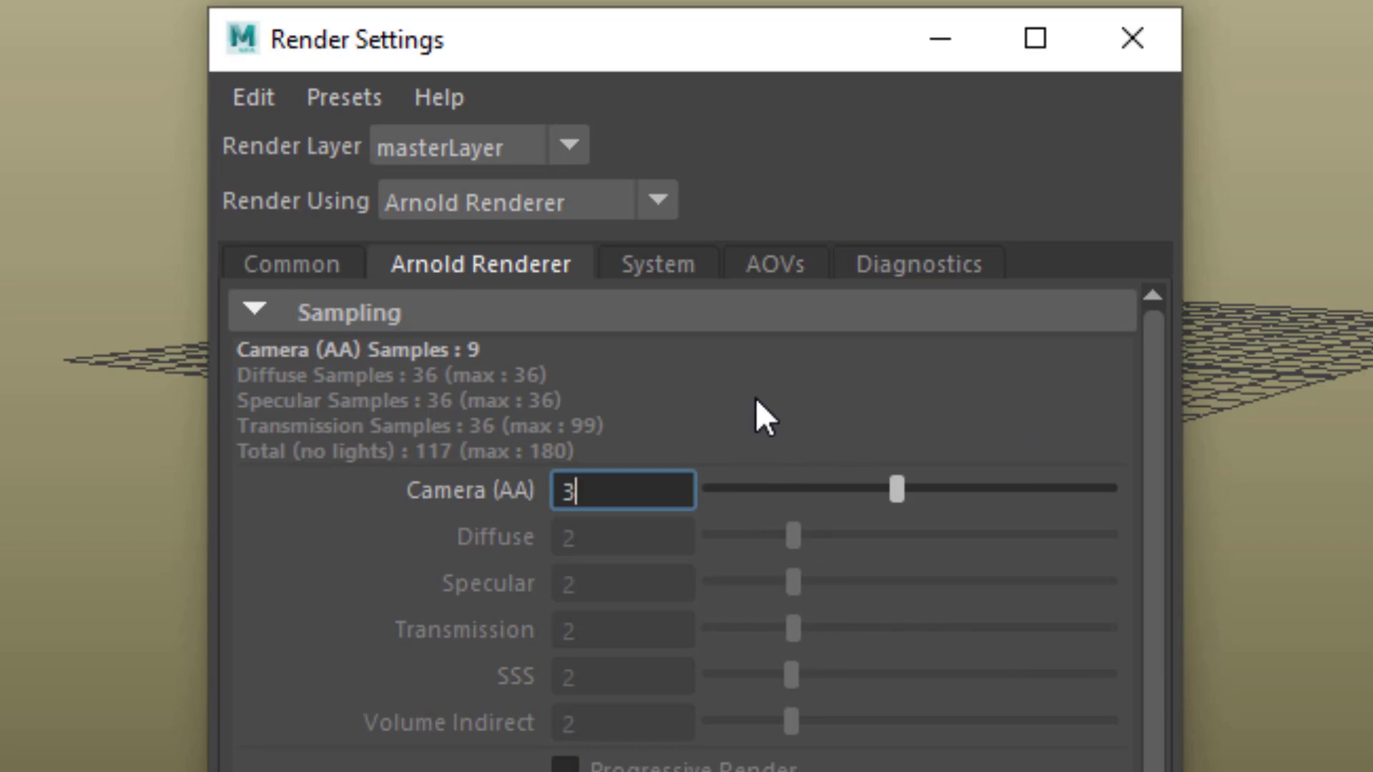
pyautogui.moveTo(1132, 39)
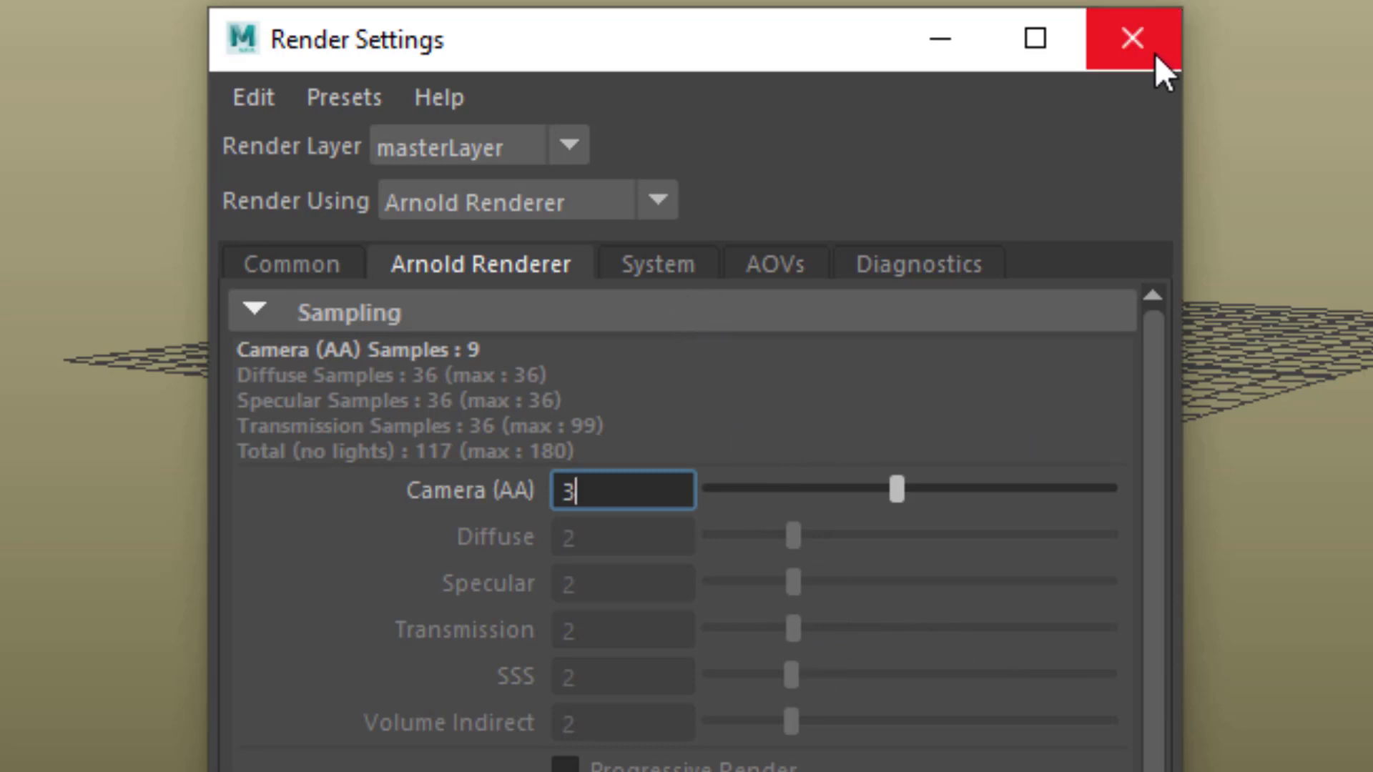
# Change the hairSystemShape1 Hair Color from brown to light blue.
pyautogui.click(1130, 39)
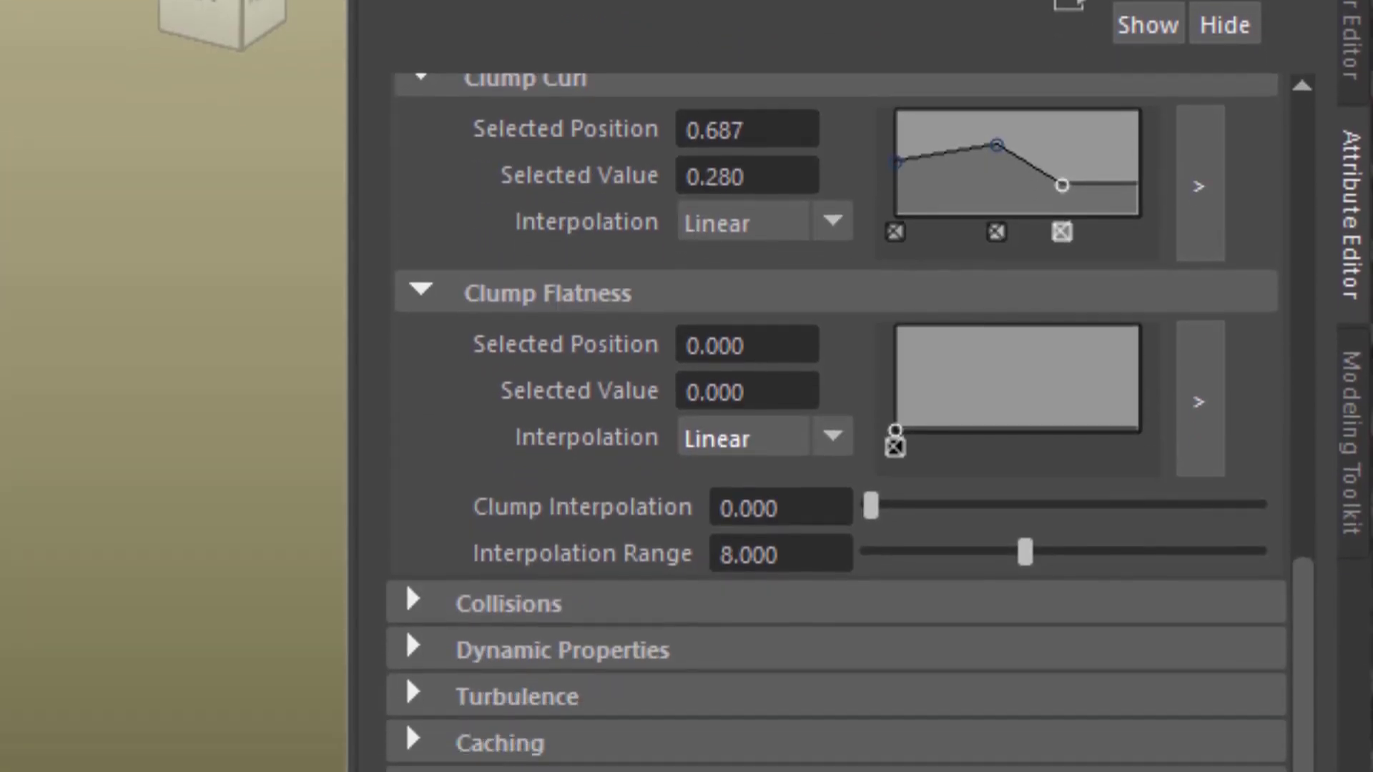
pyautogui.scroll(-3)
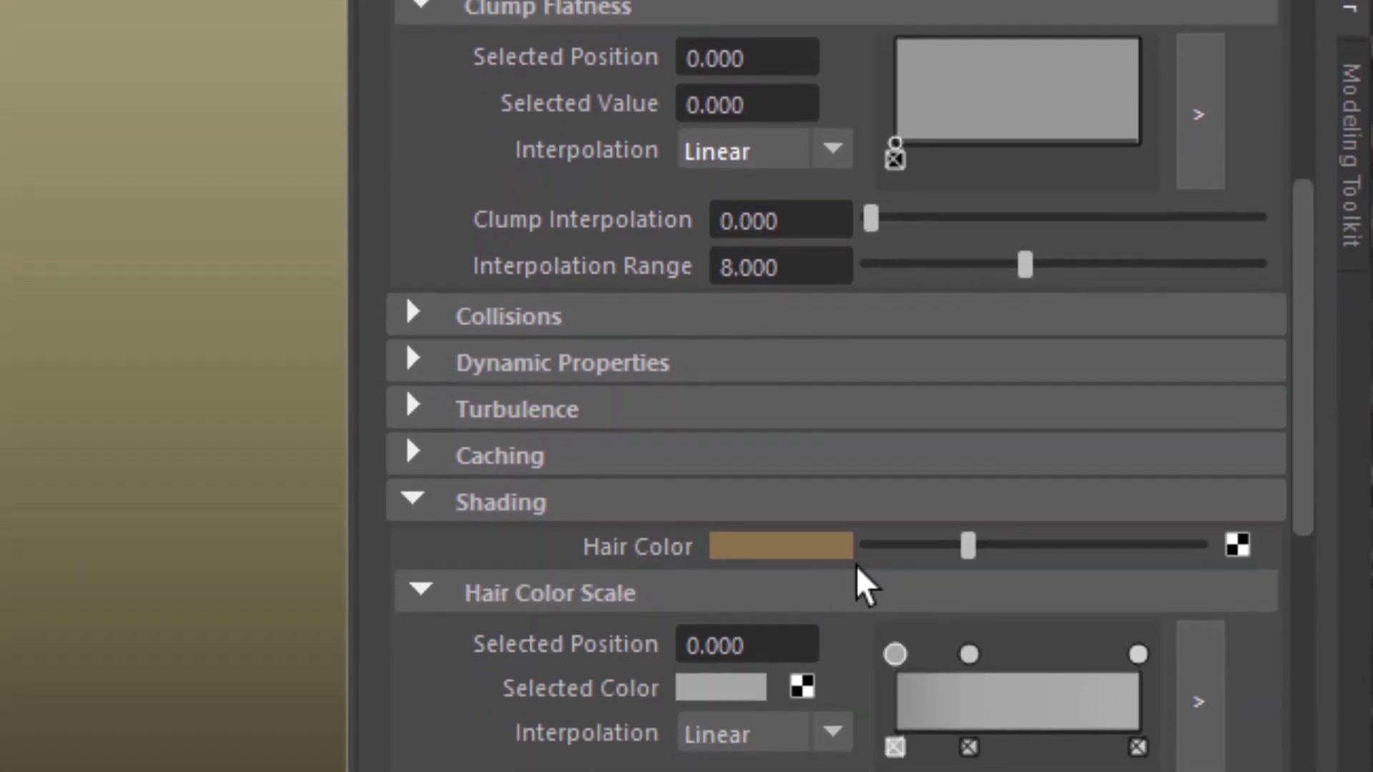
pyautogui.click(781, 546)
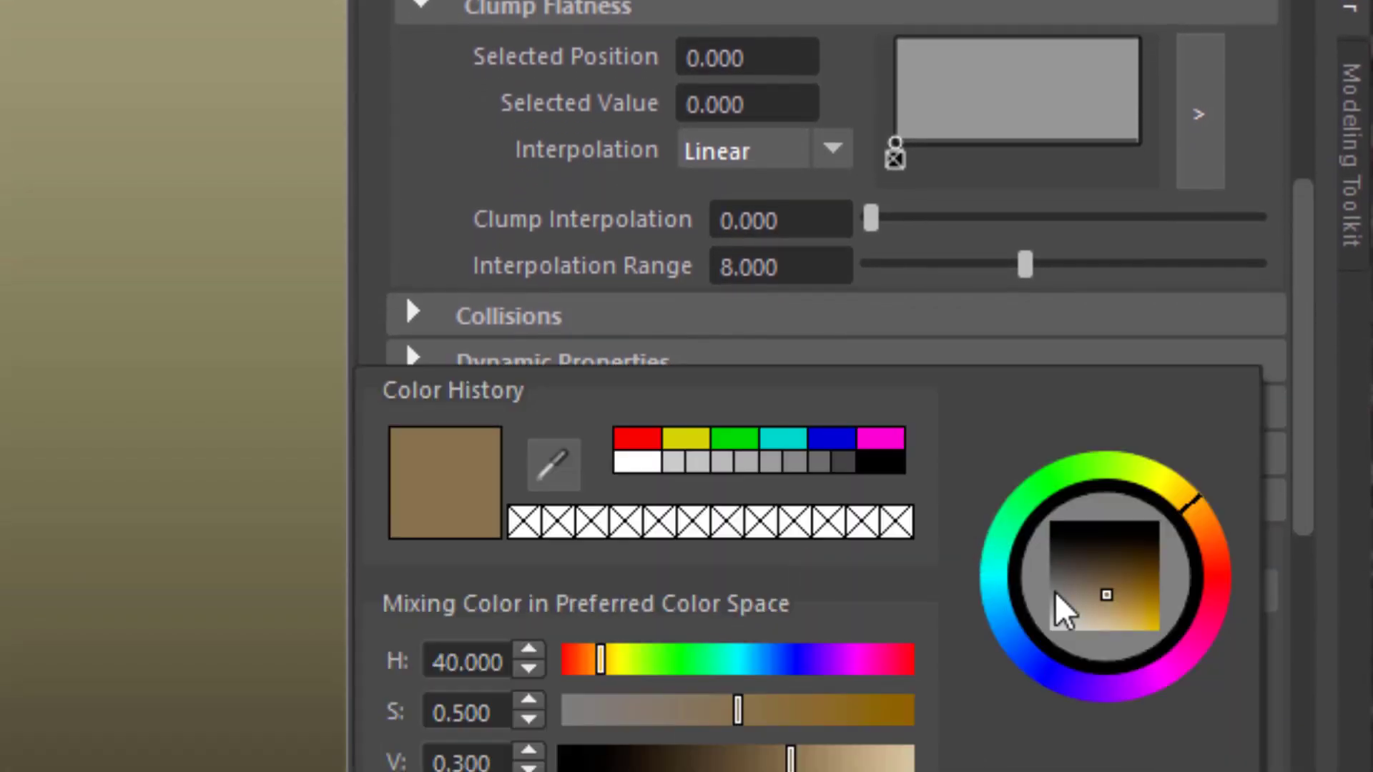
pyautogui.click(1104, 595)
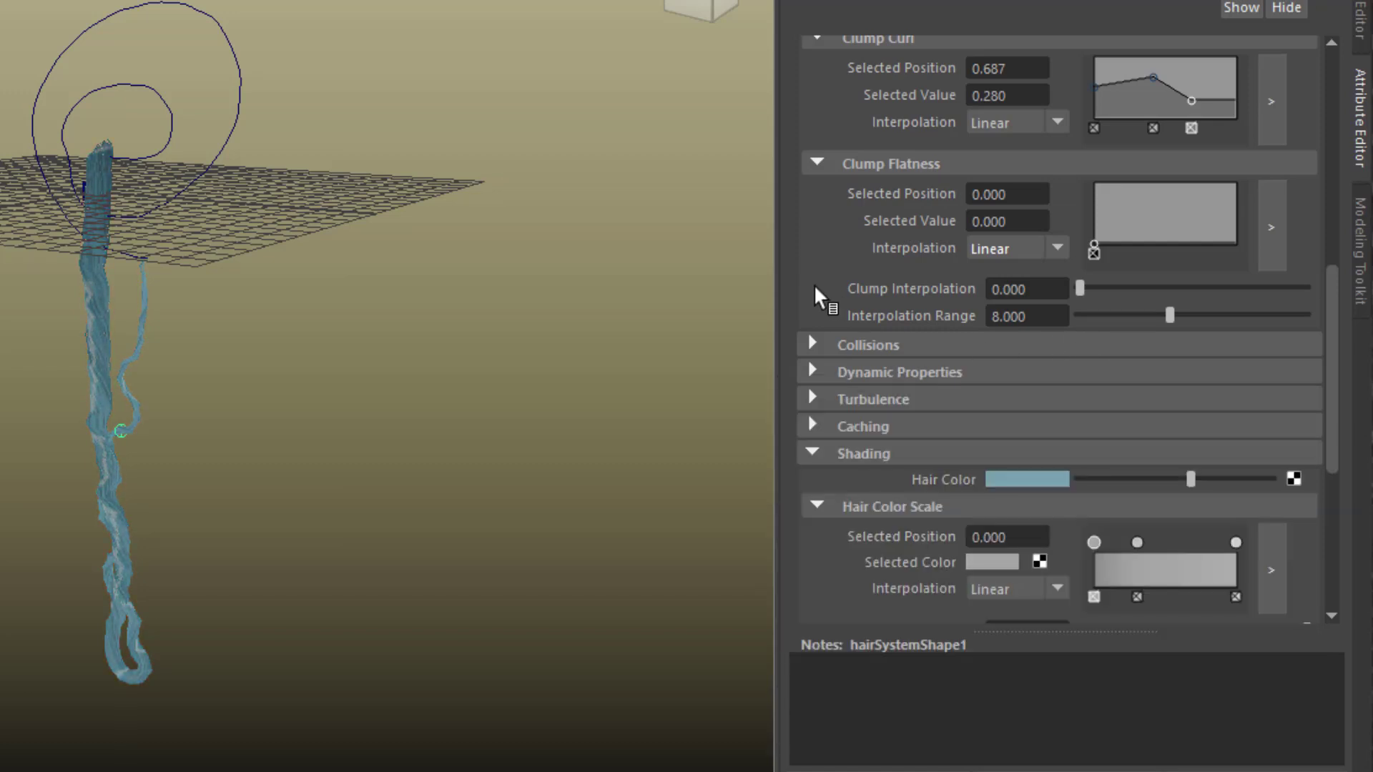
pyautogui.moveTo(871, 526)
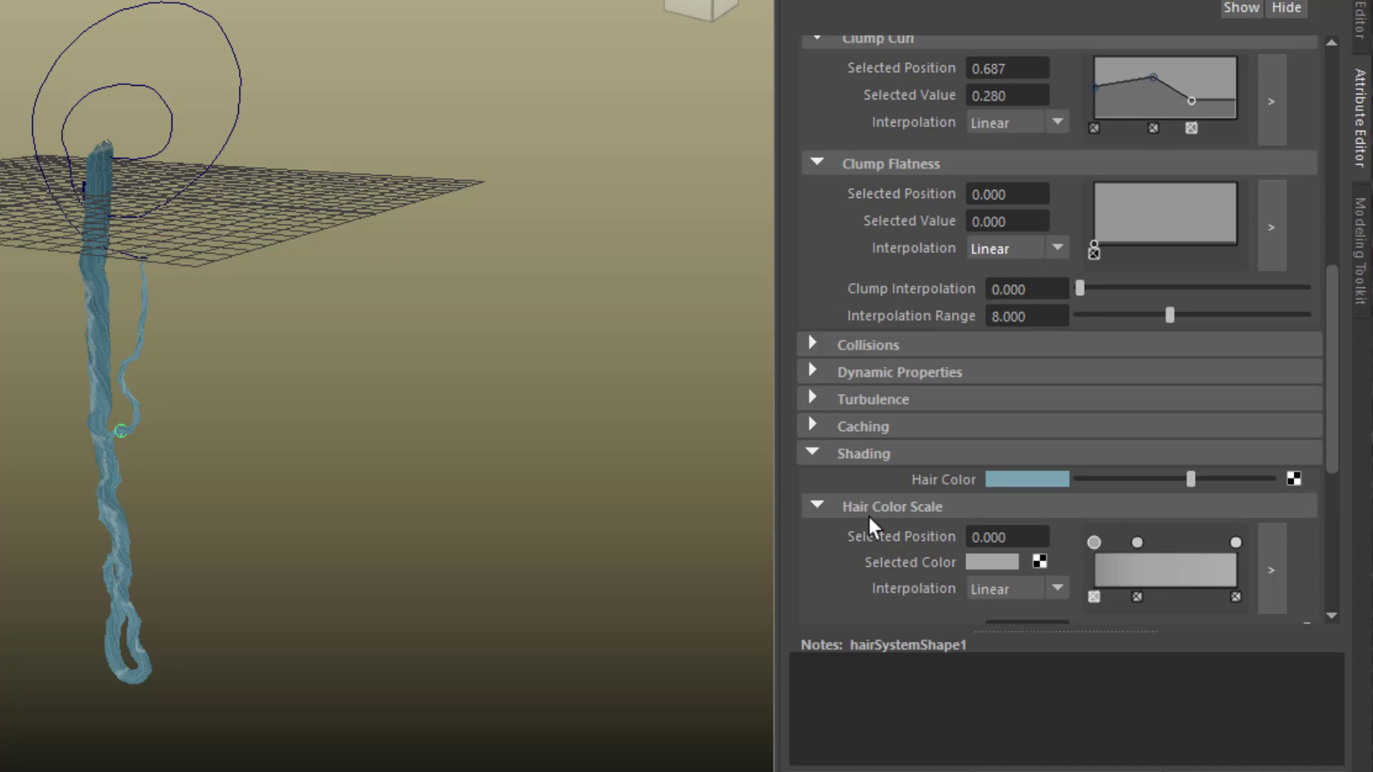
pyautogui.moveTo(869, 529)
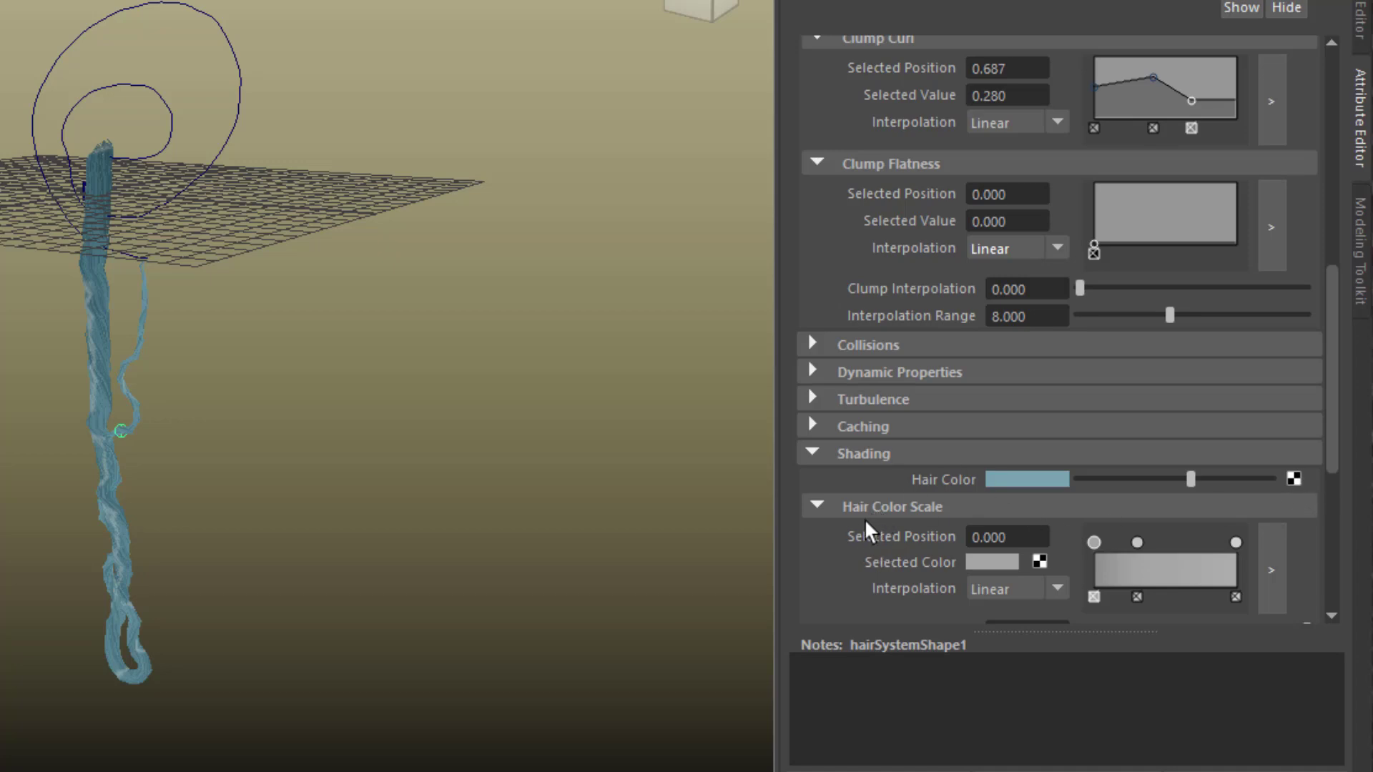